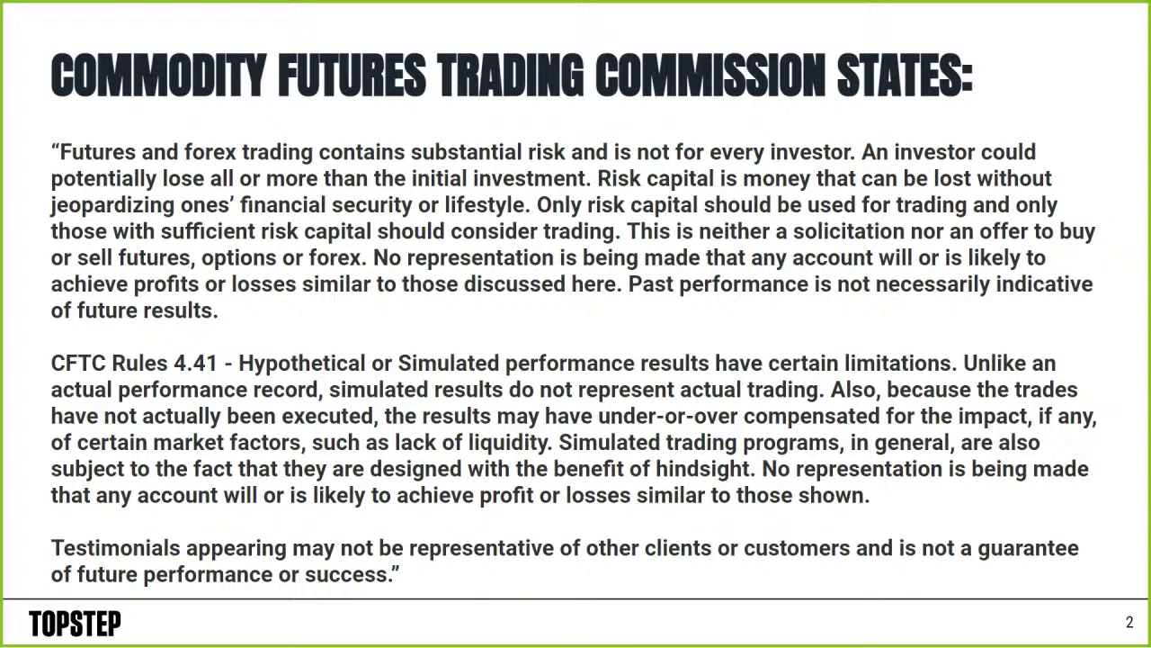
mouse_move(626, 644)
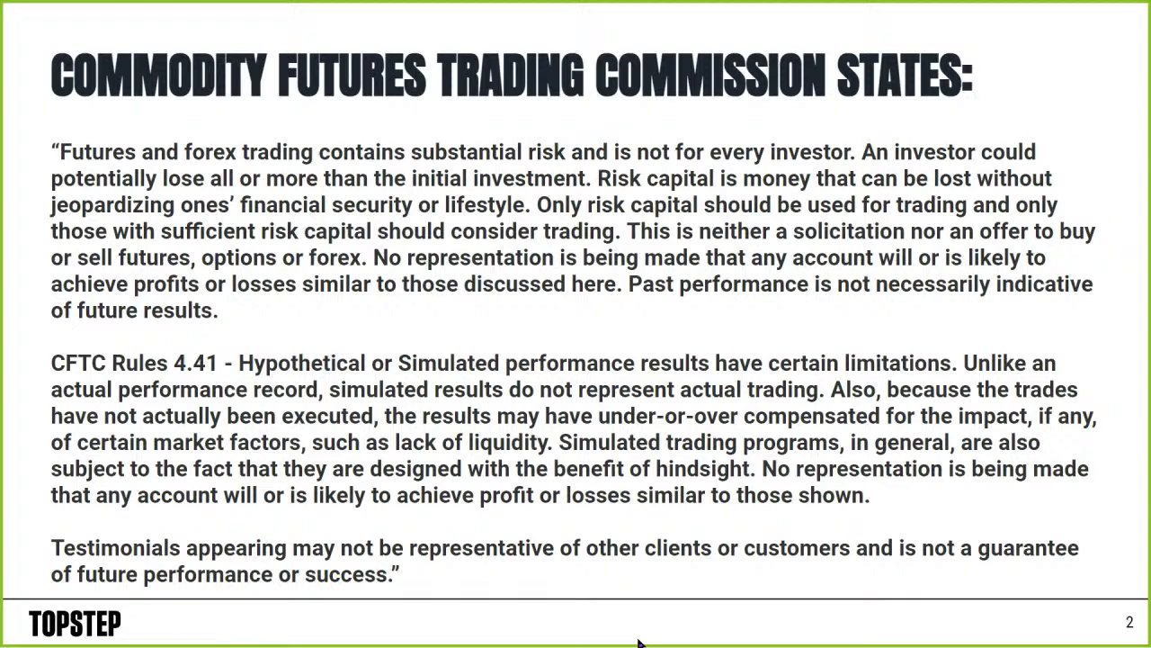
mouse_move(630, 633)
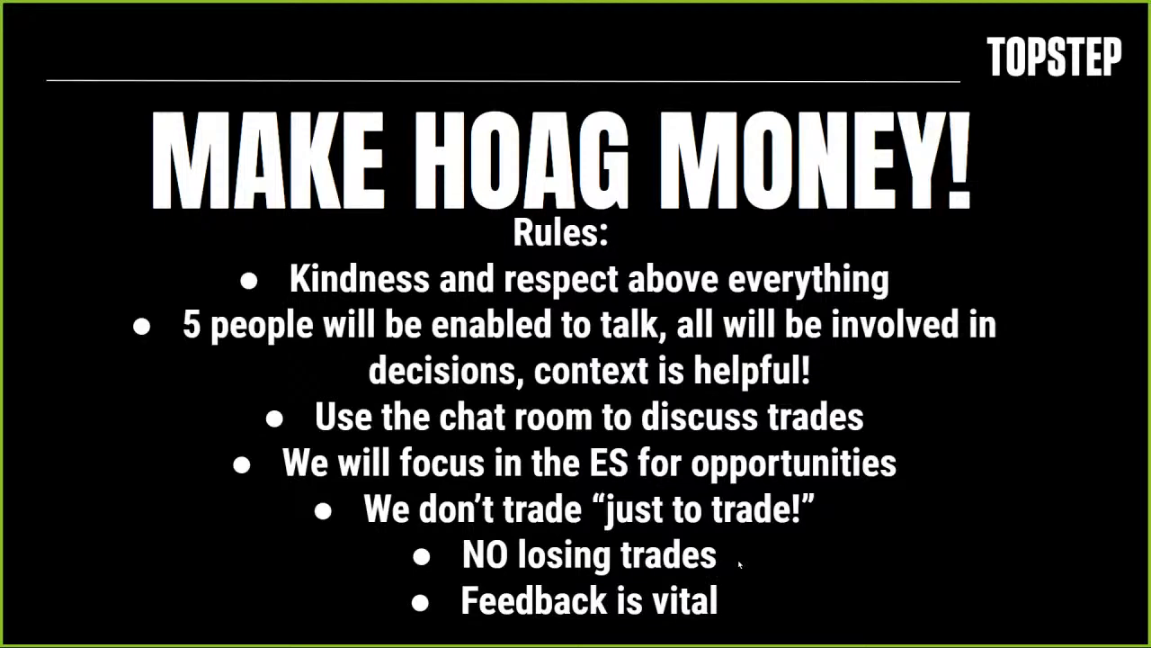
mouse_move(846, 573)
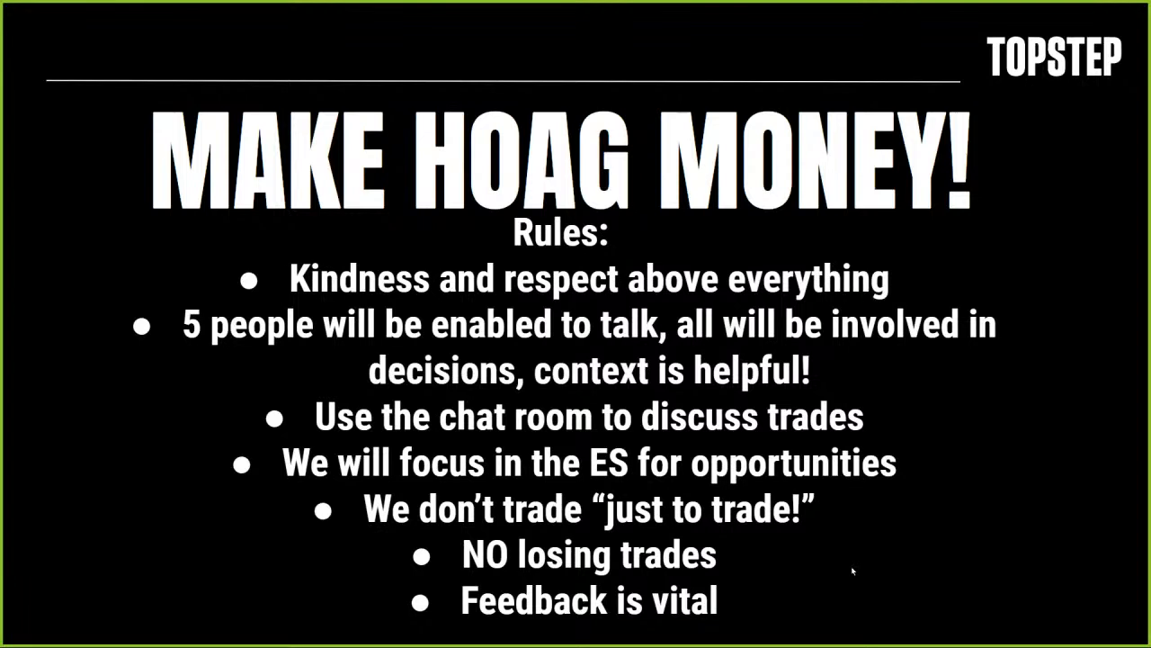
mouse_move(865, 569)
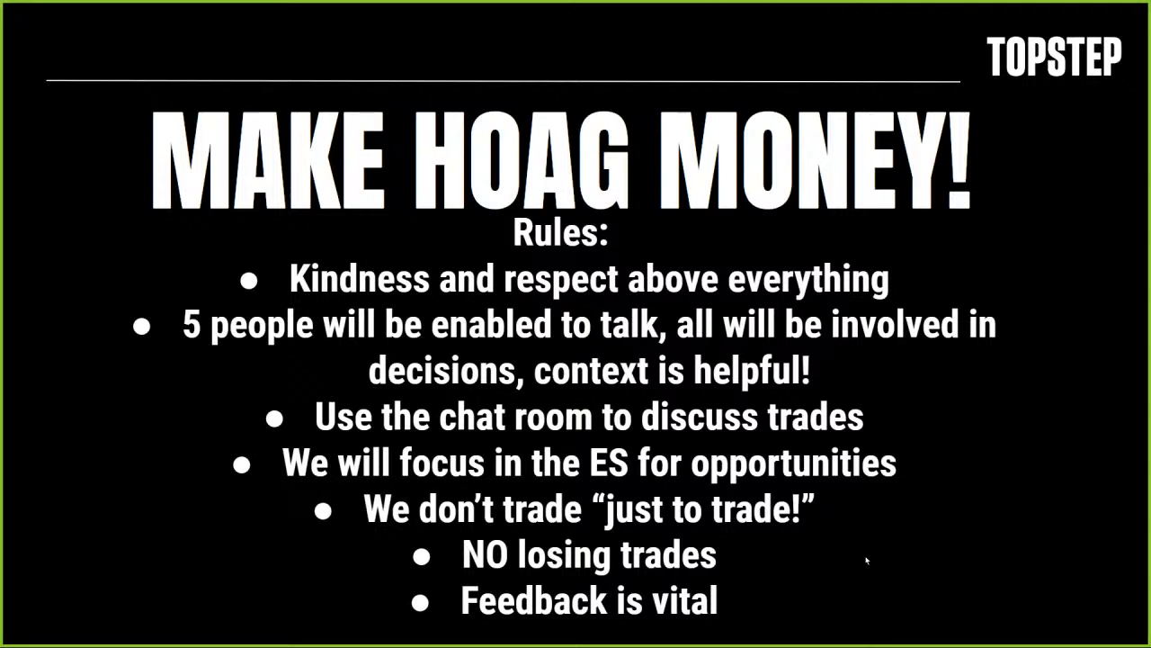
mouse_move(878, 562)
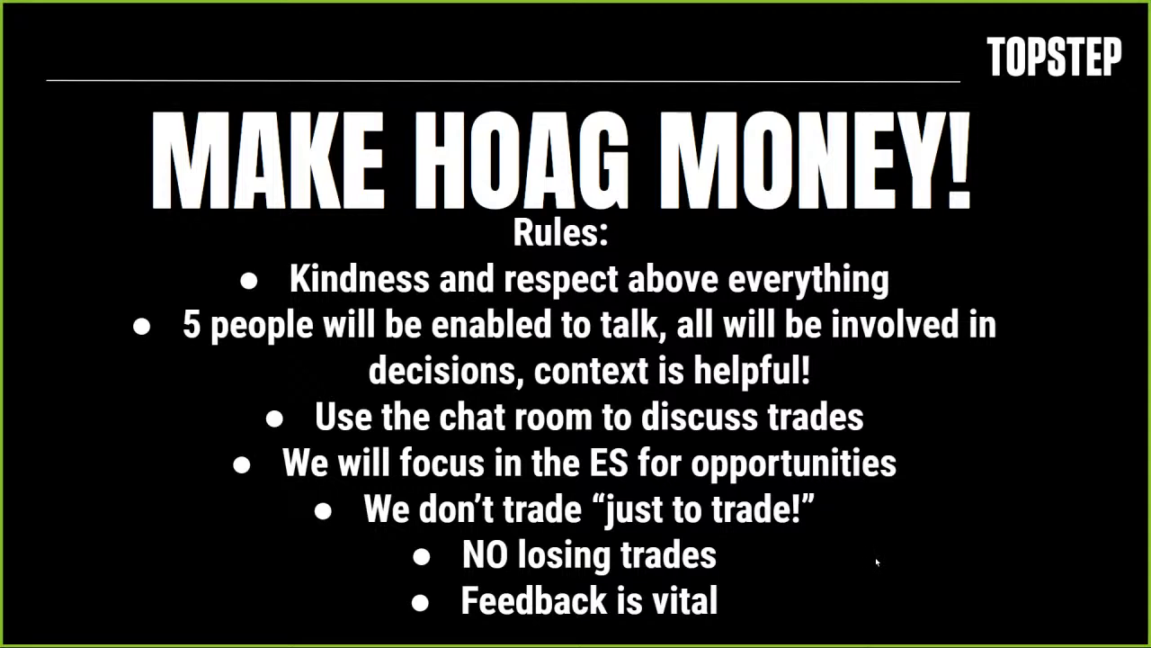
mouse_move(878, 565)
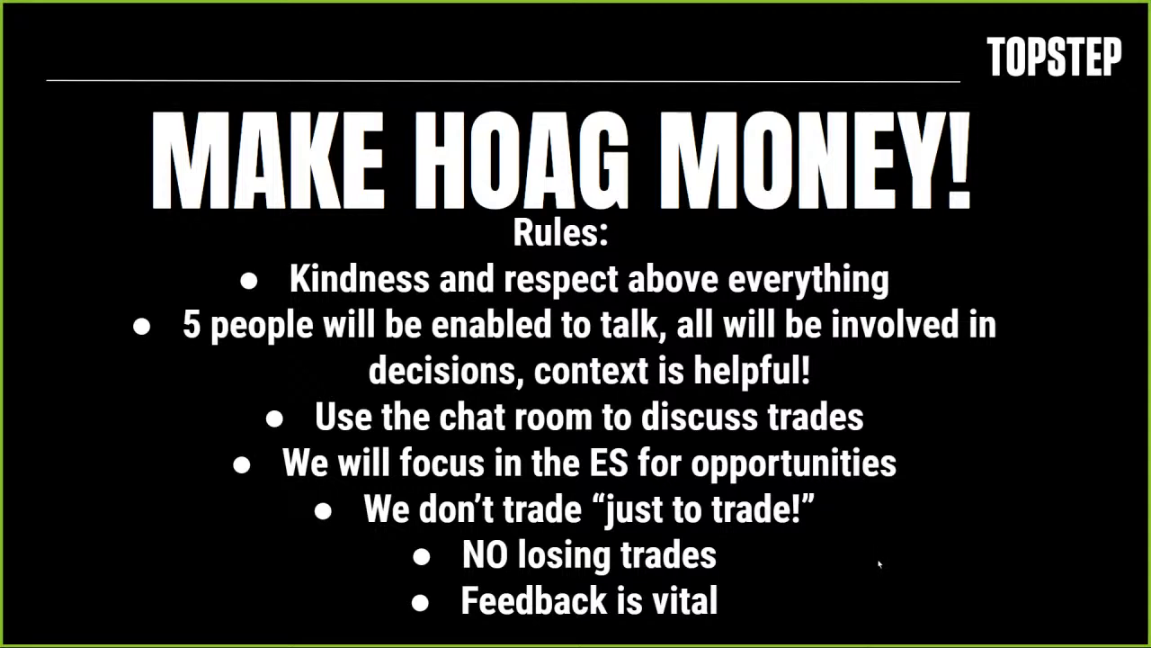
mouse_move(873, 556)
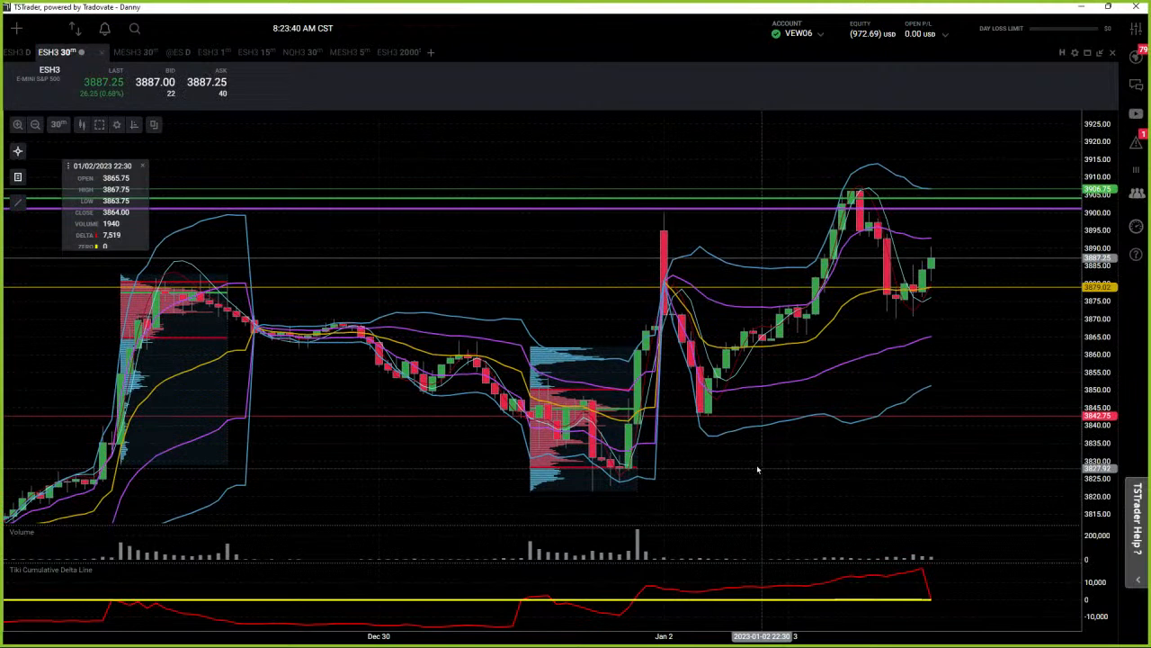
mouse_move(561, 466)
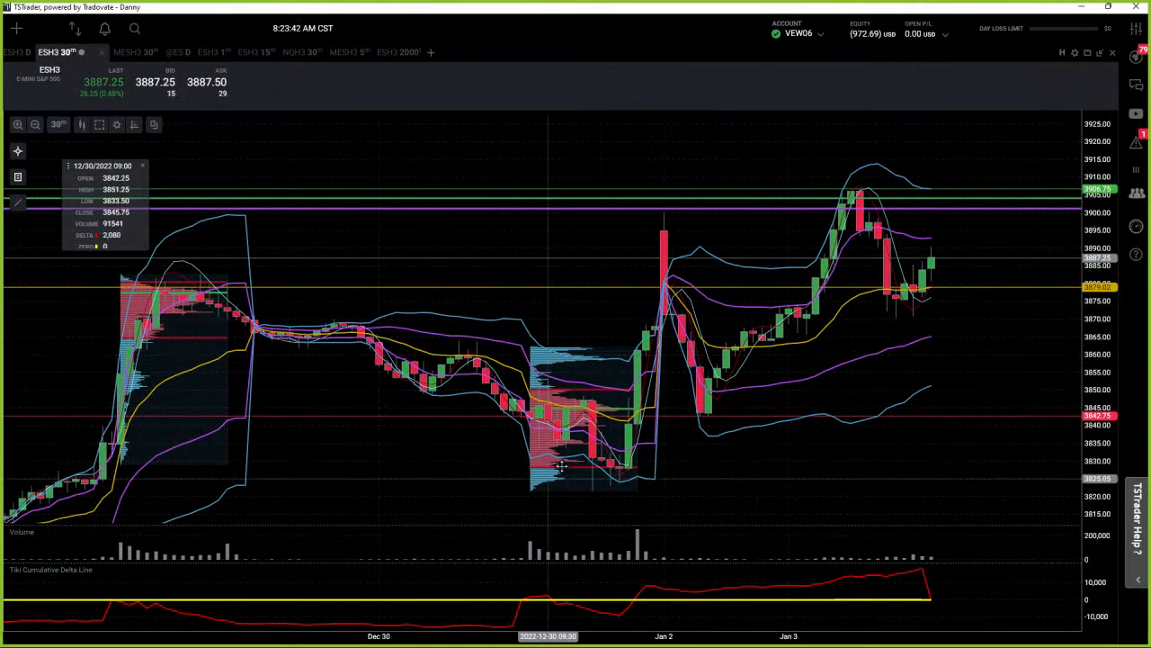
mouse_move(651, 360)
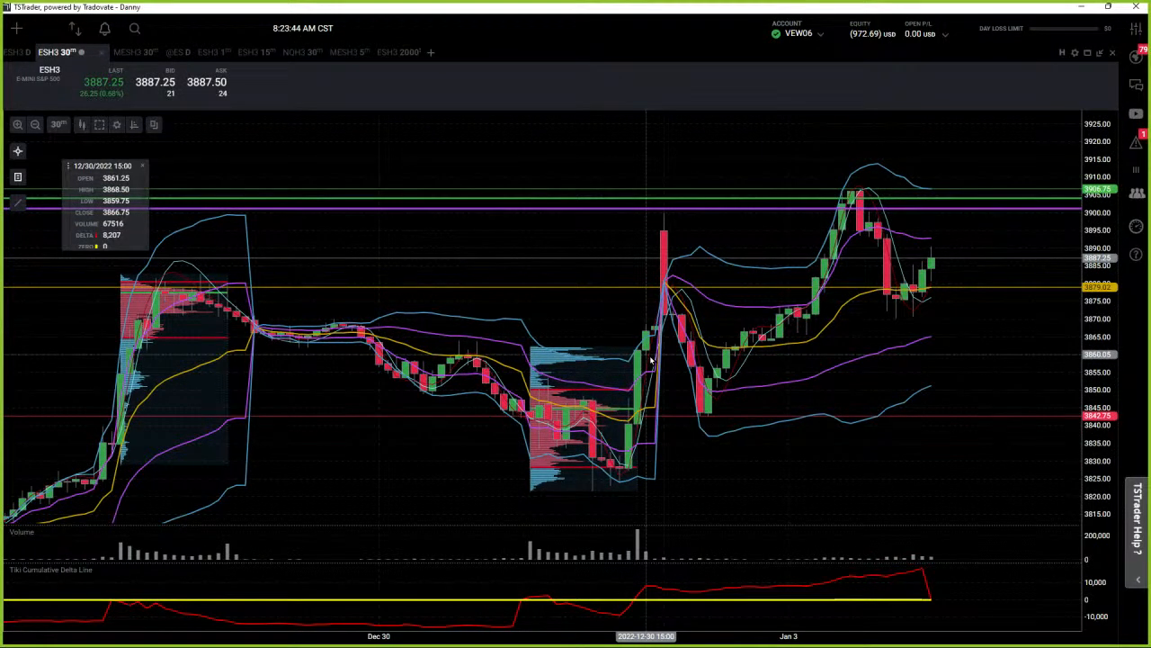
mouse_move(927, 270)
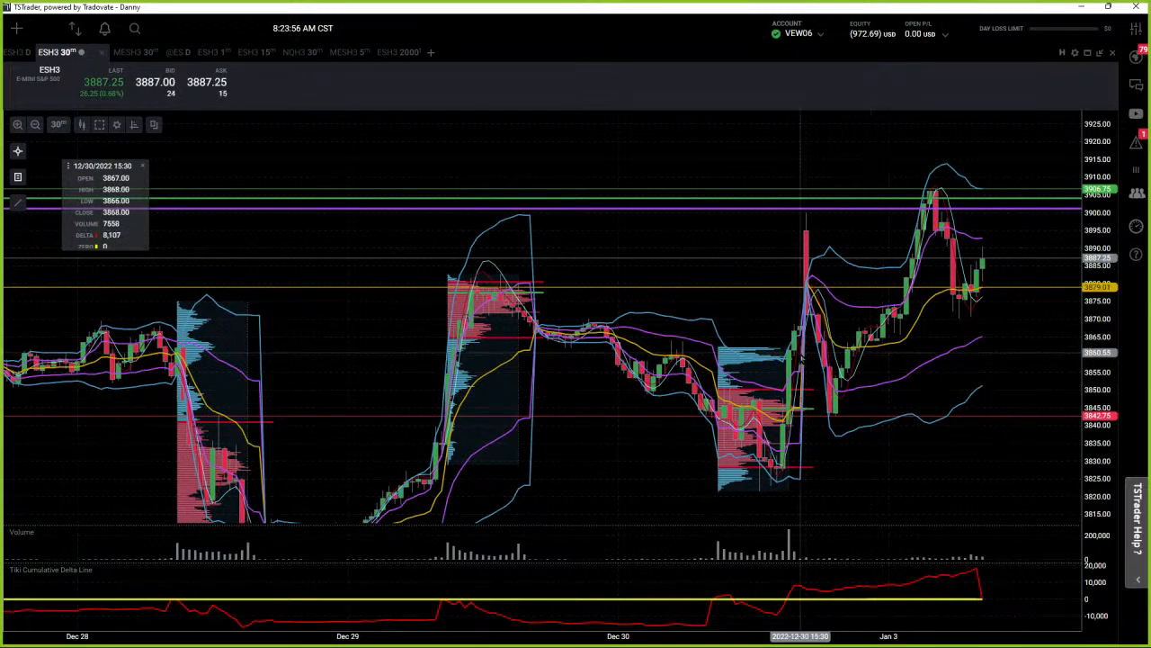
mouse_move(975, 288)
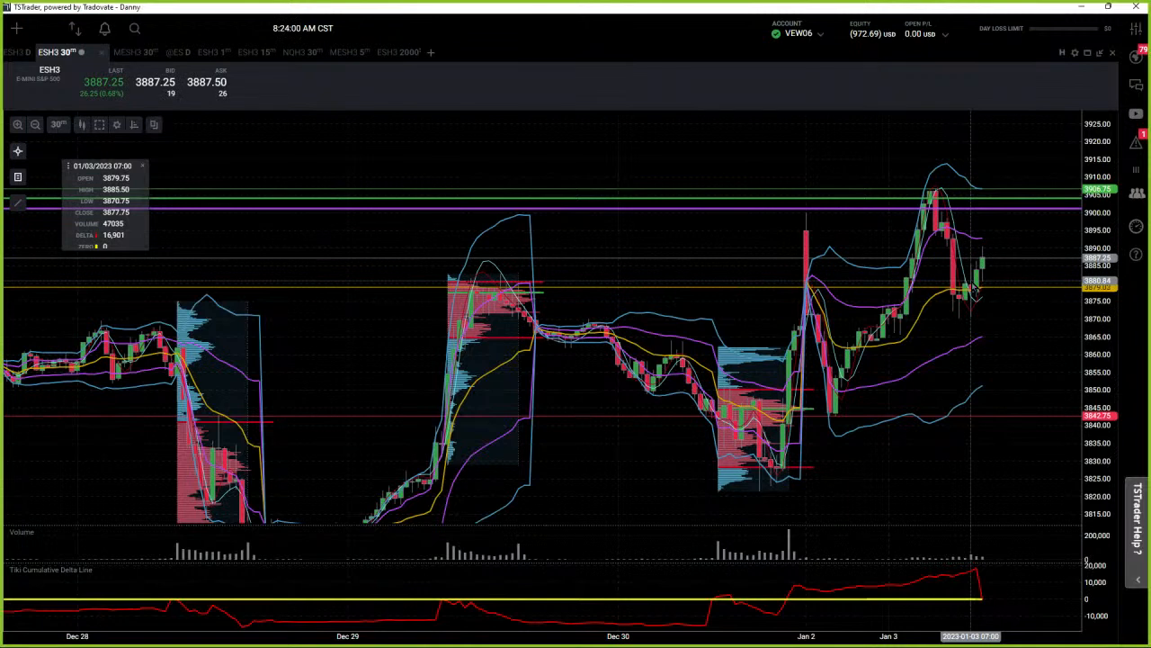
mouse_move(806, 352)
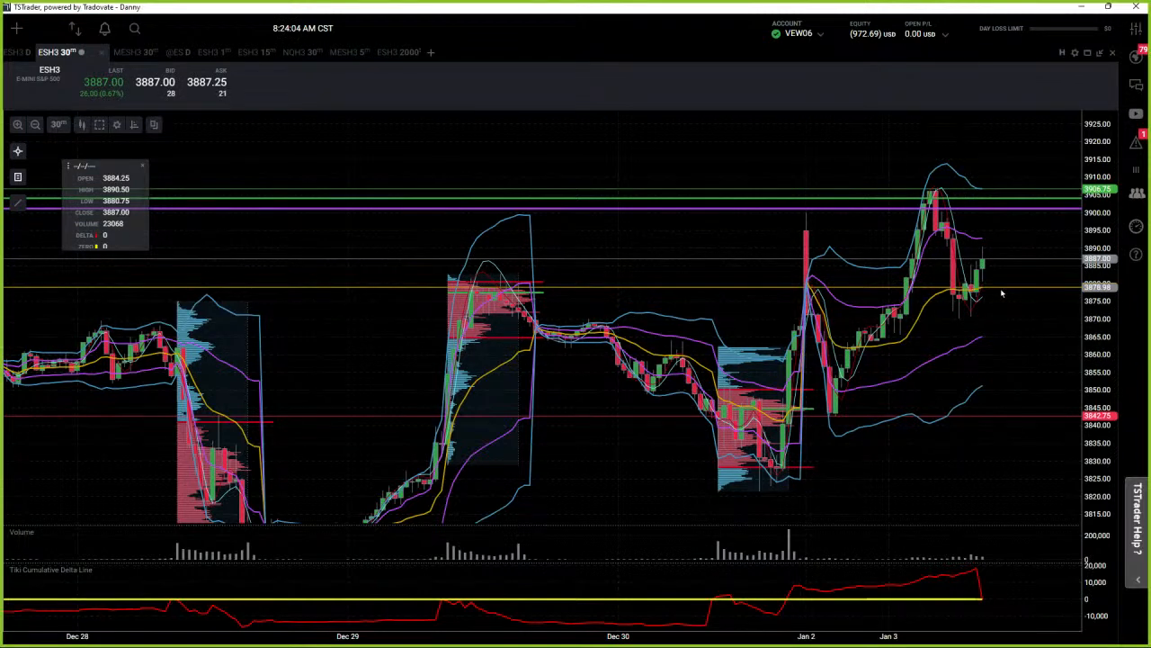
mouse_move(946, 310)
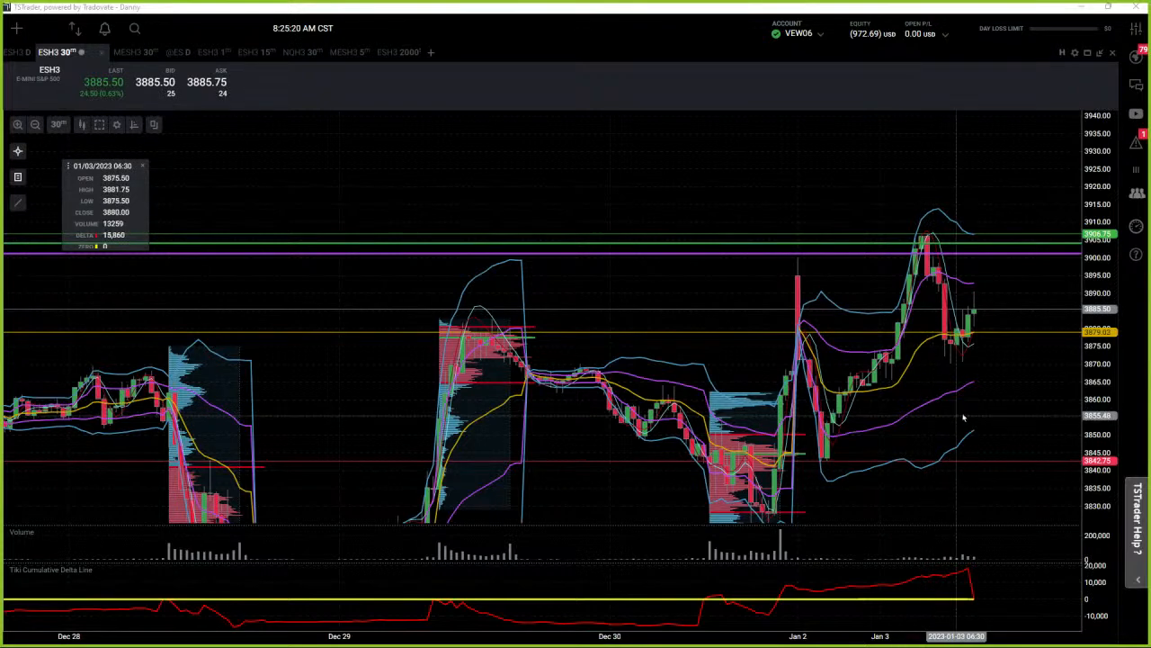
mouse_move(995, 298)
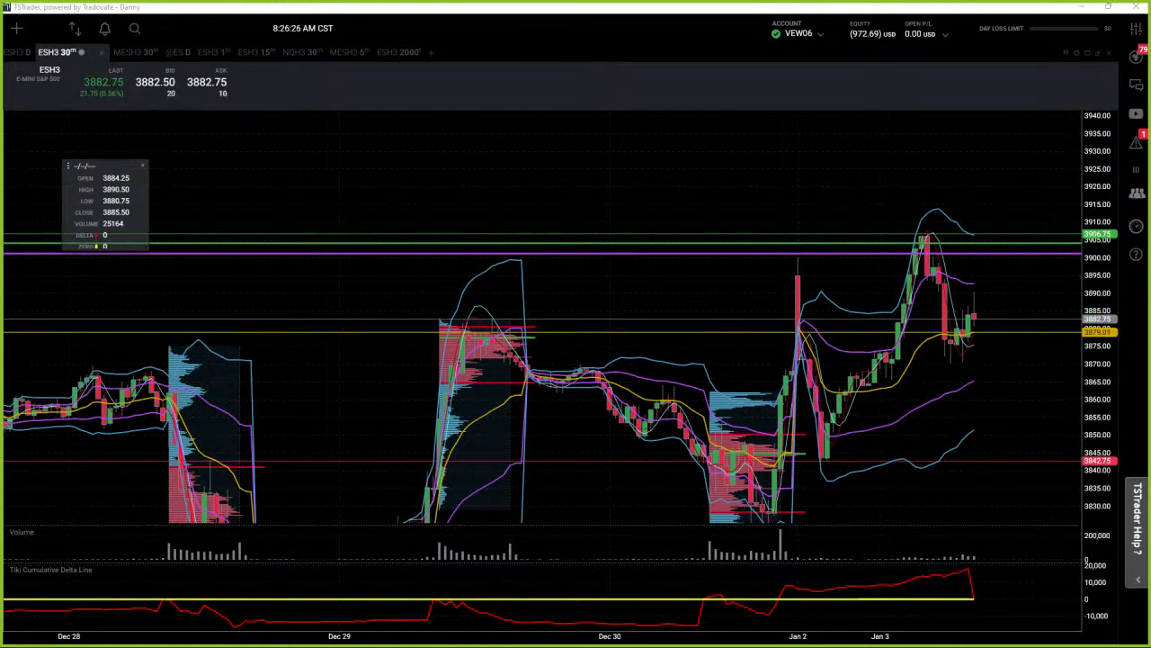
mouse_move(796, 266)
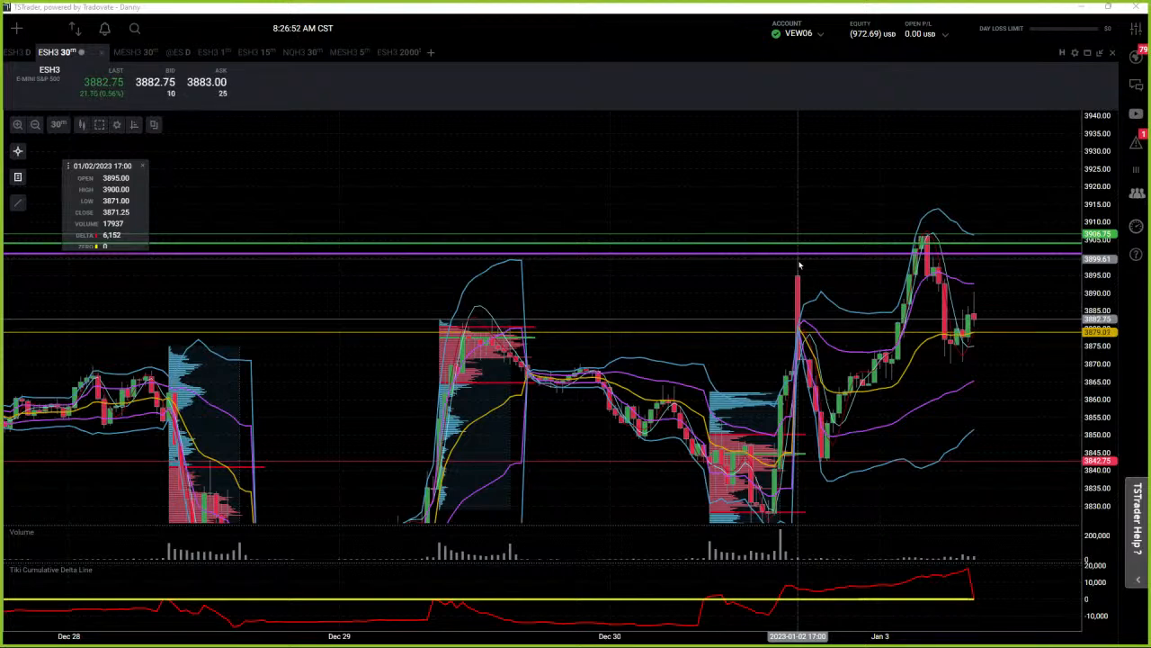
mouse_move(798, 266)
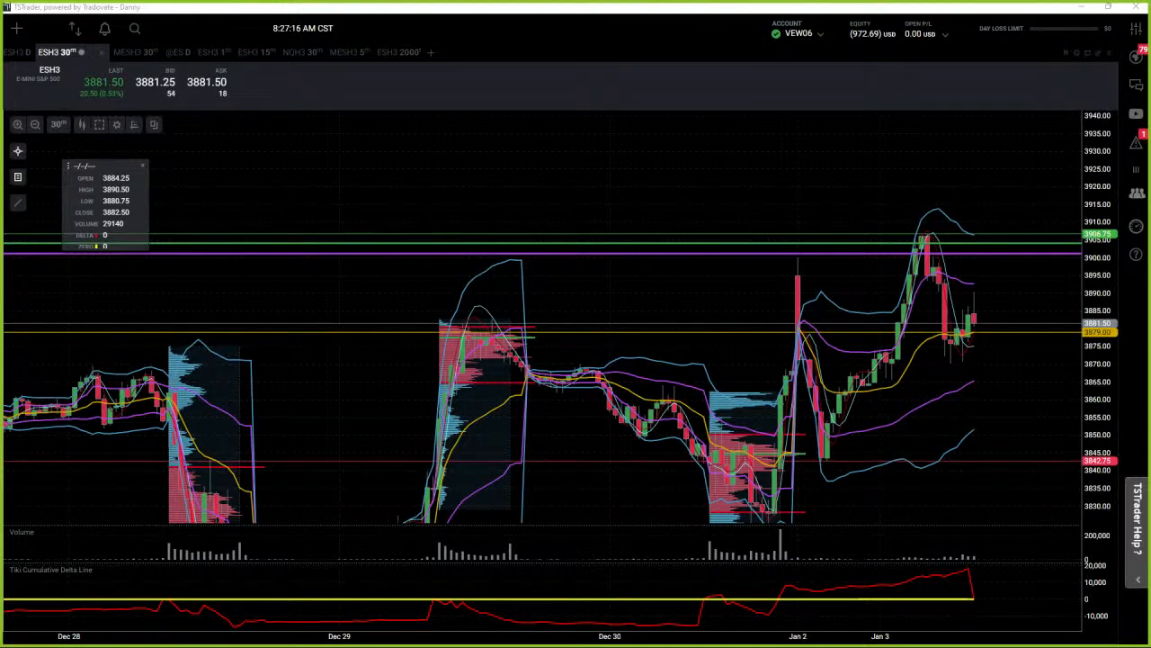
mouse_move(932, 437)
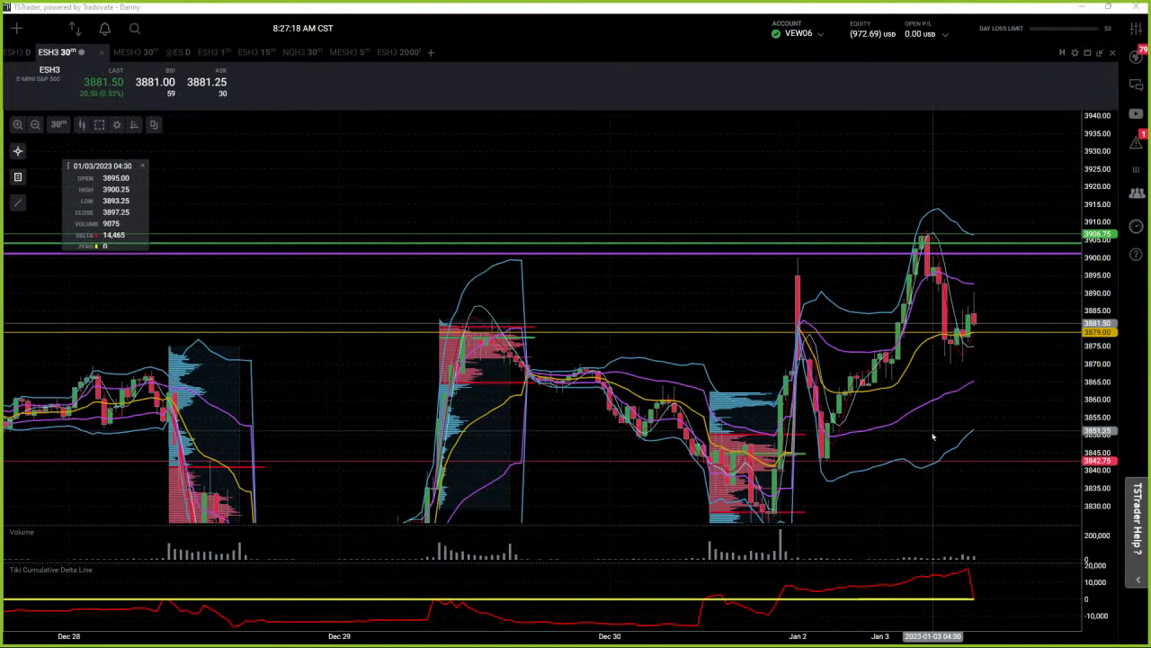
mouse_move(935, 440)
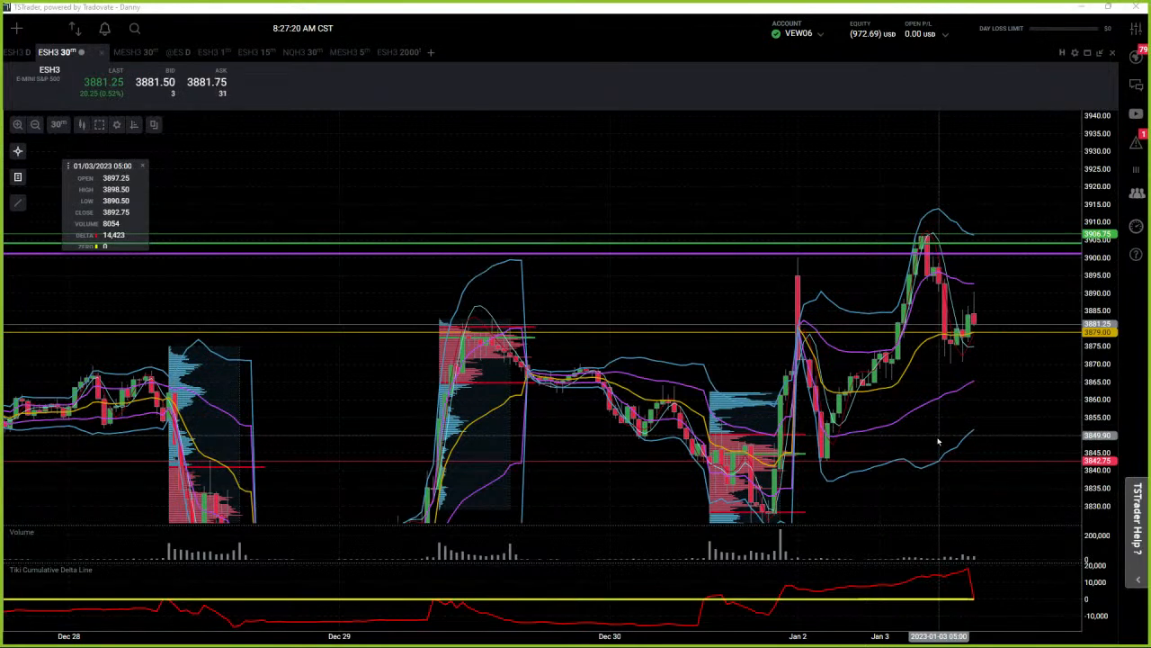
mouse_move(117, 349)
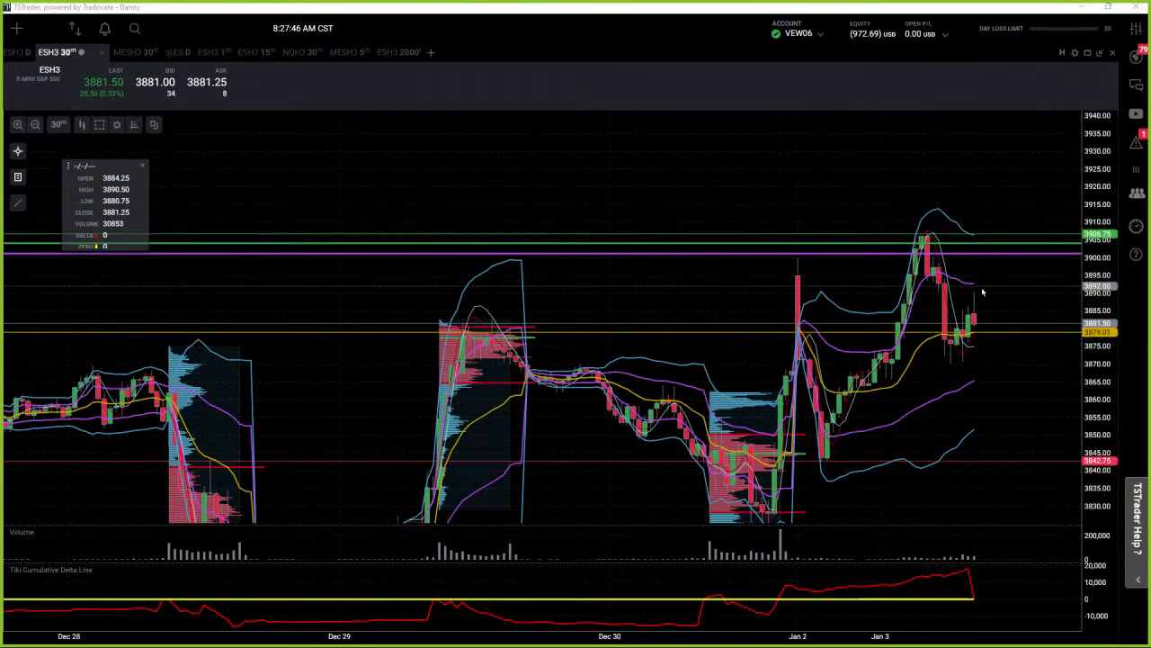
mouse_move(975, 288)
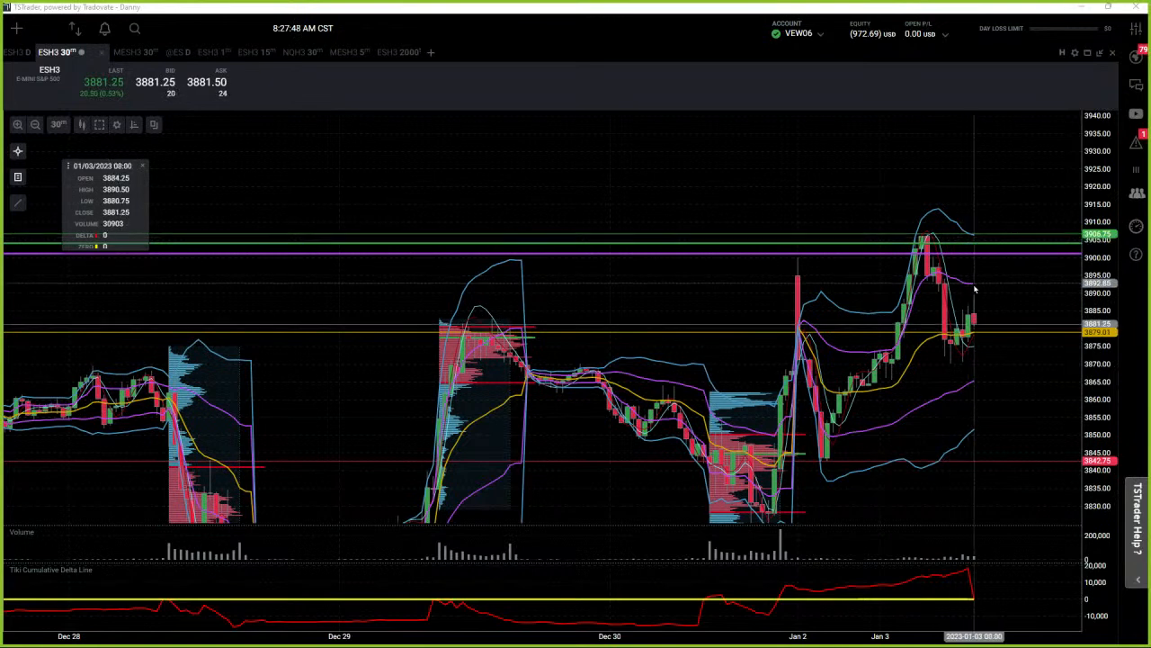
mouse_move(1035, 475)
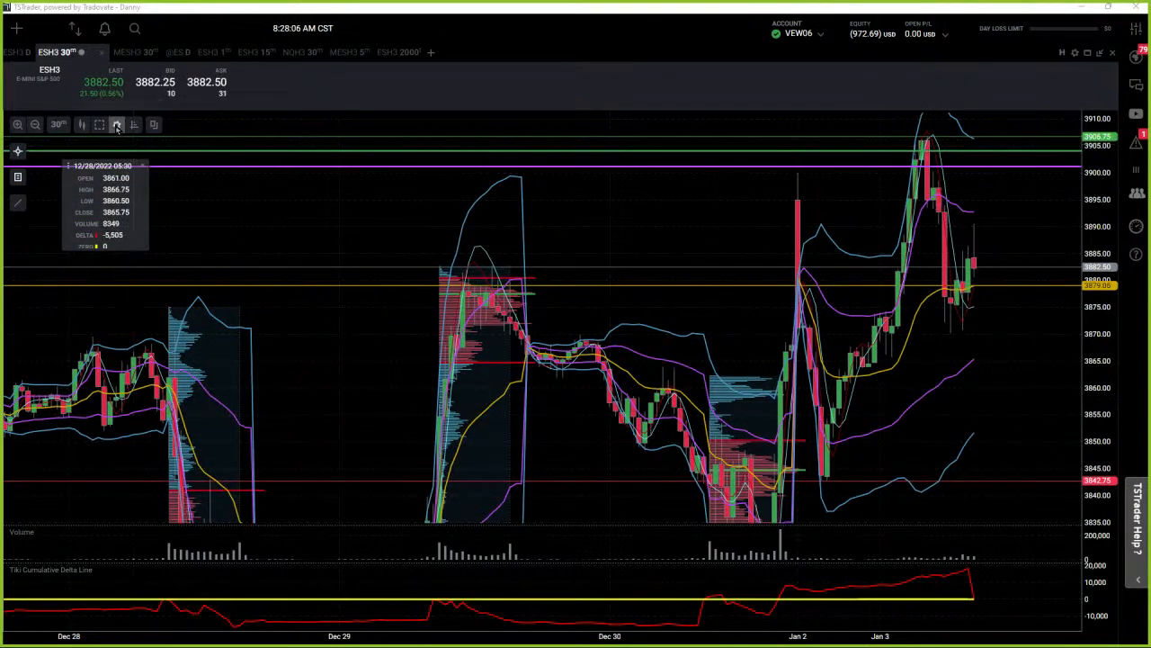
click(115, 125)
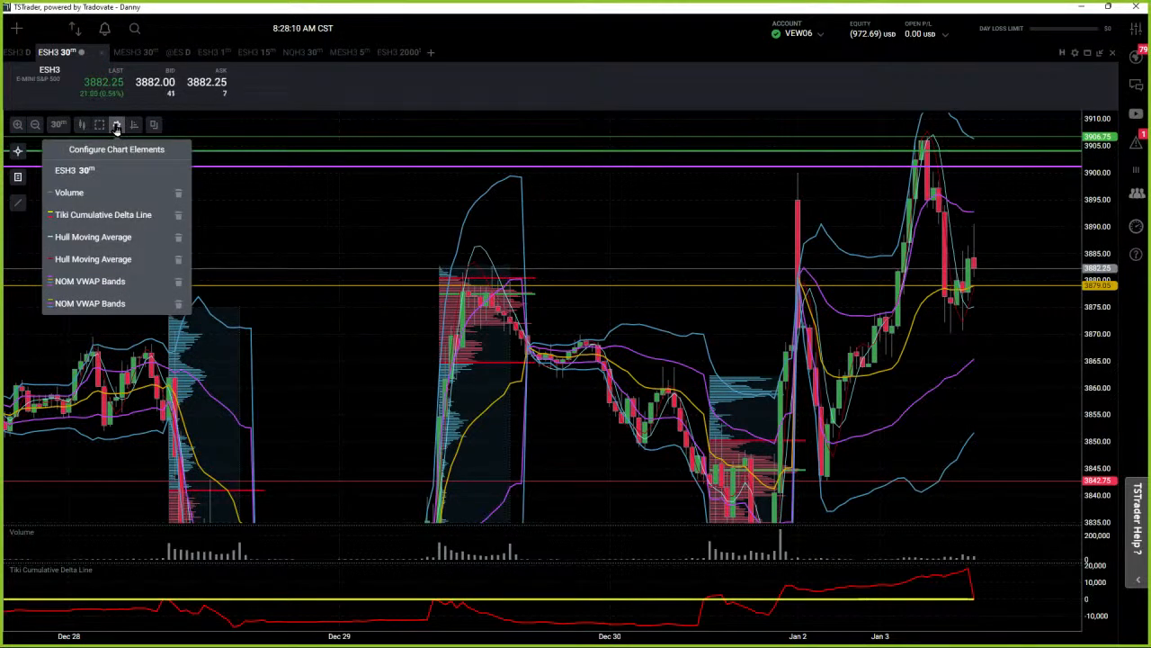
mouse_move(867, 417)
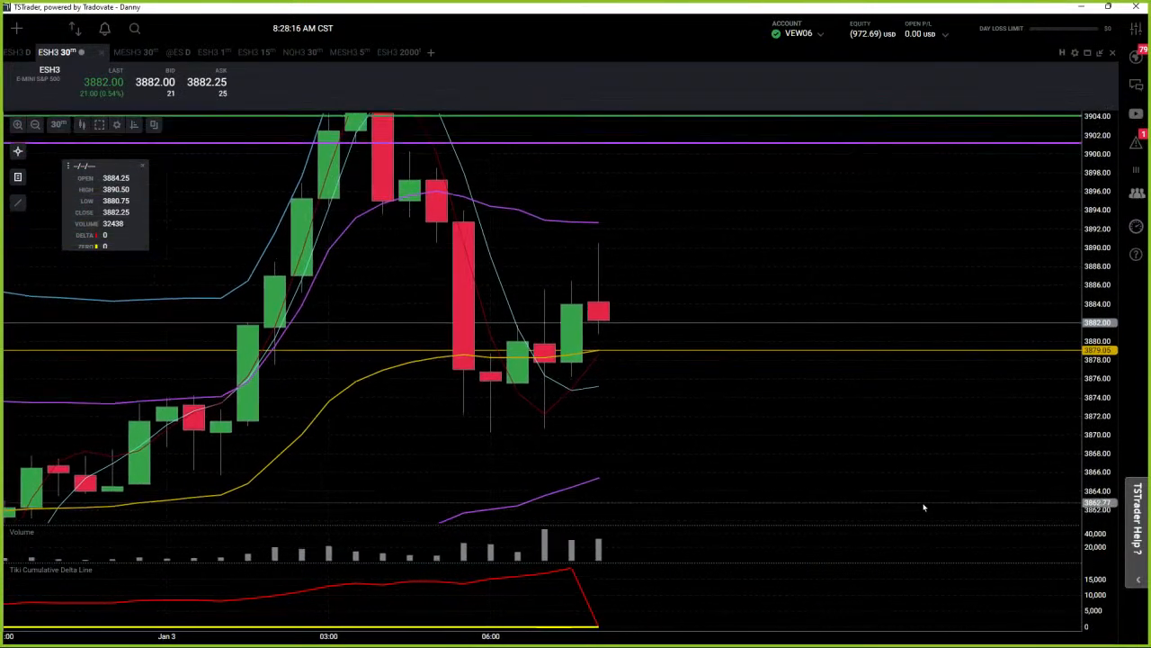
mouse_move(583, 405)
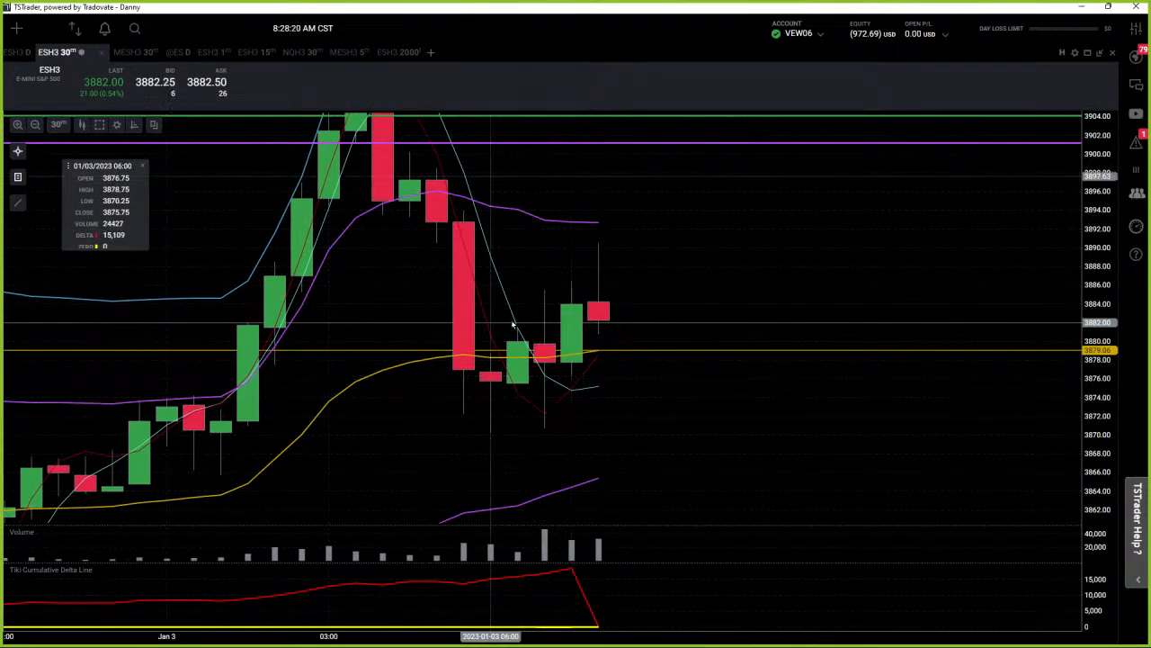
mouse_move(603, 389)
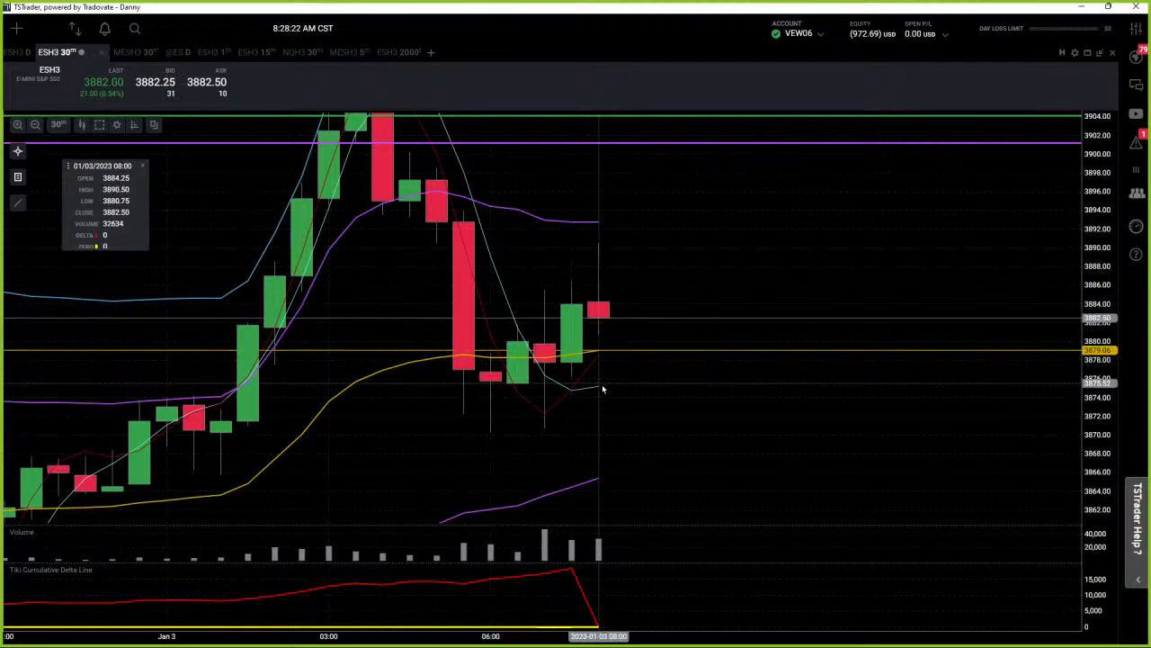
mouse_move(512, 428)
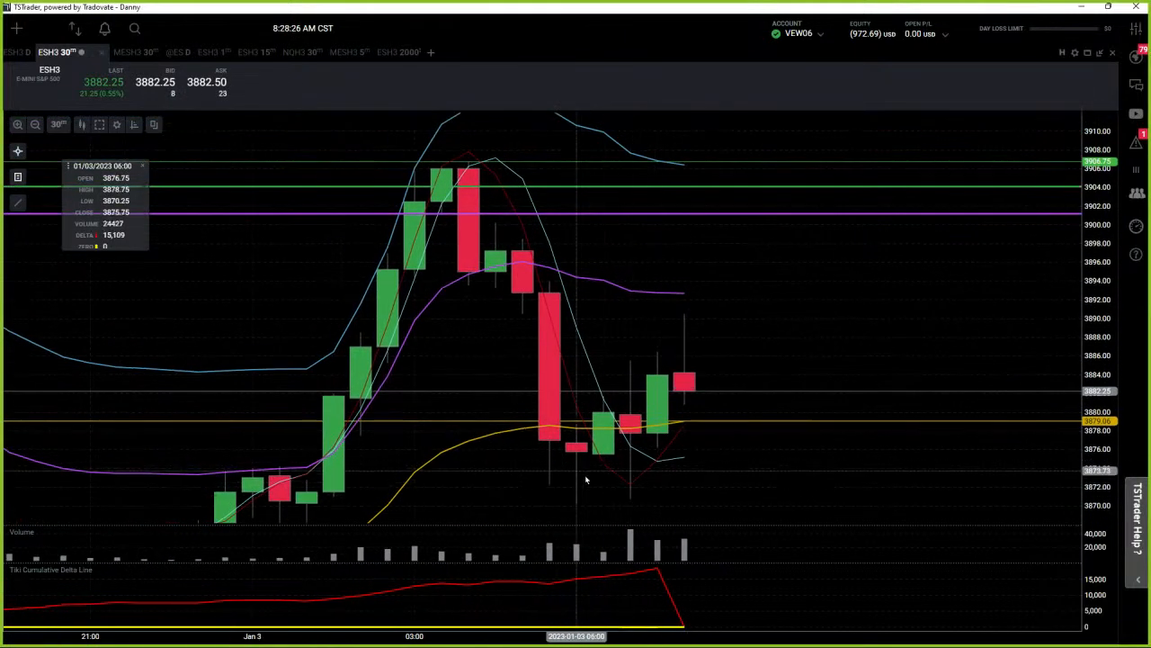
mouse_move(640, 477)
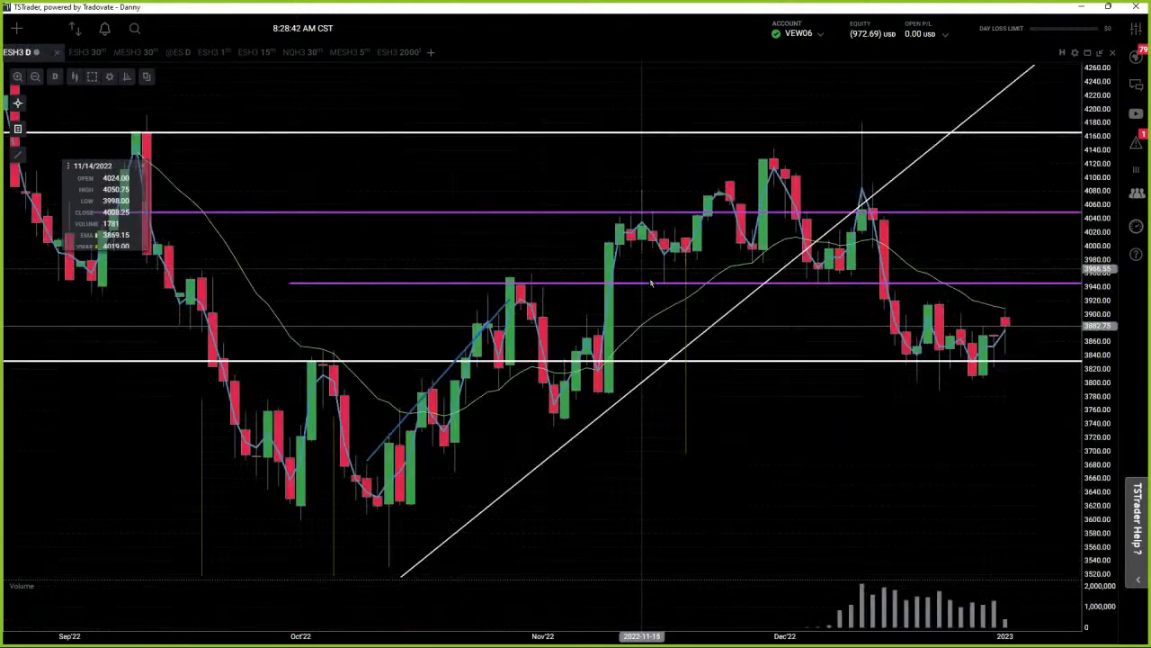
mouse_move(112, 279)
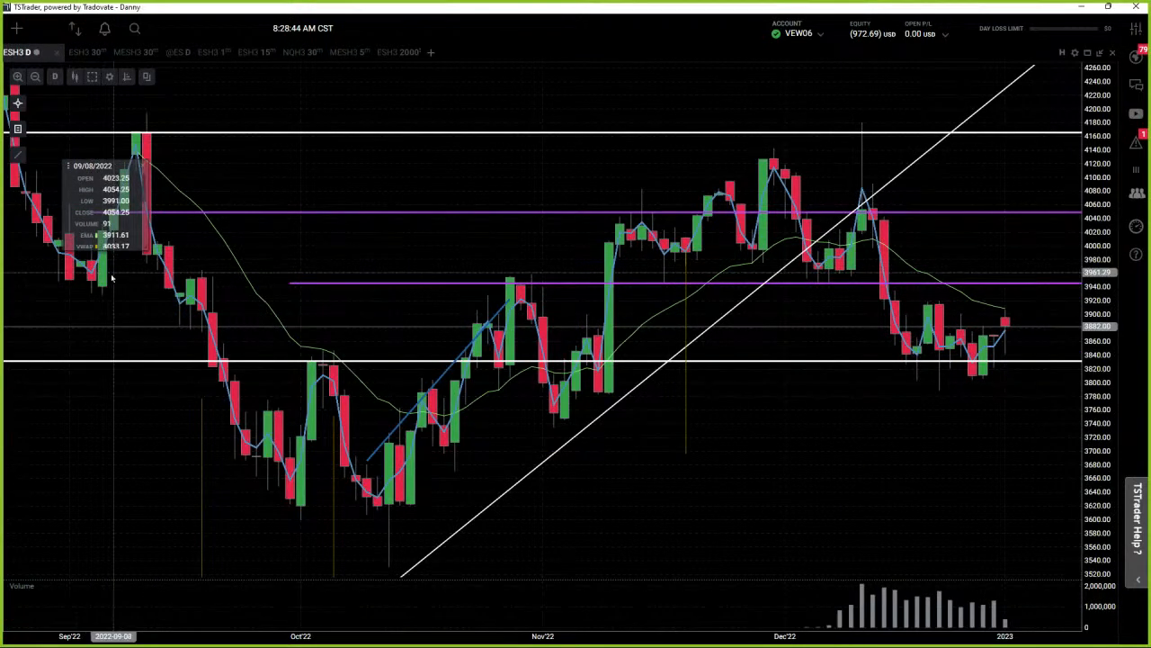
mouse_move(665, 515)
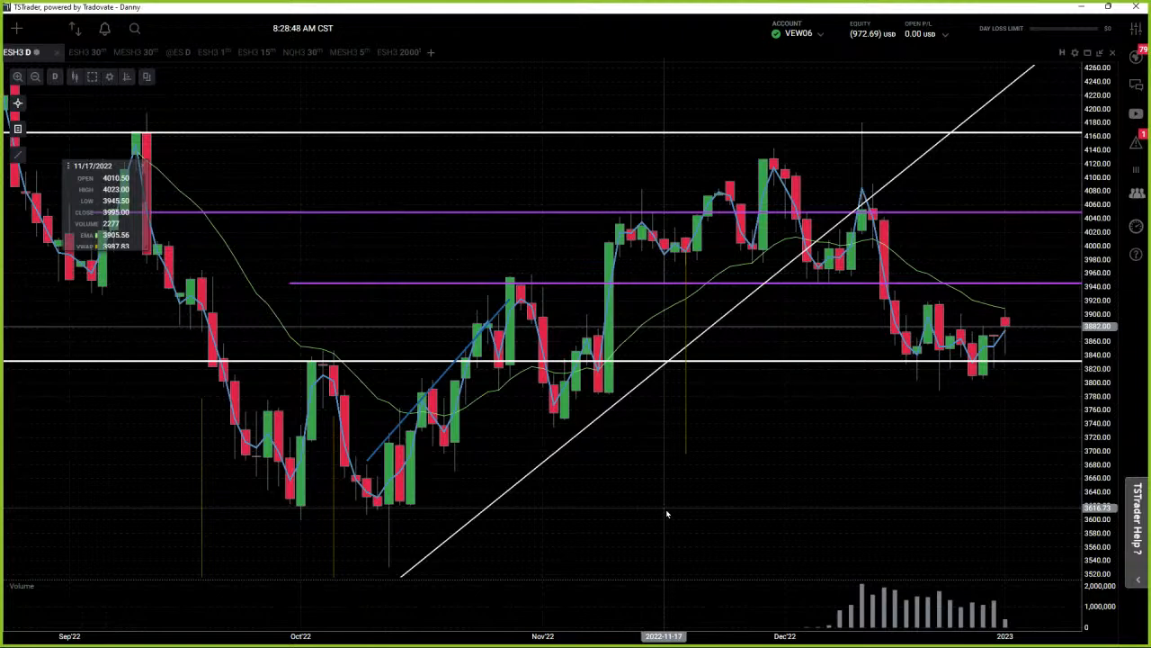
mouse_move(902, 288)
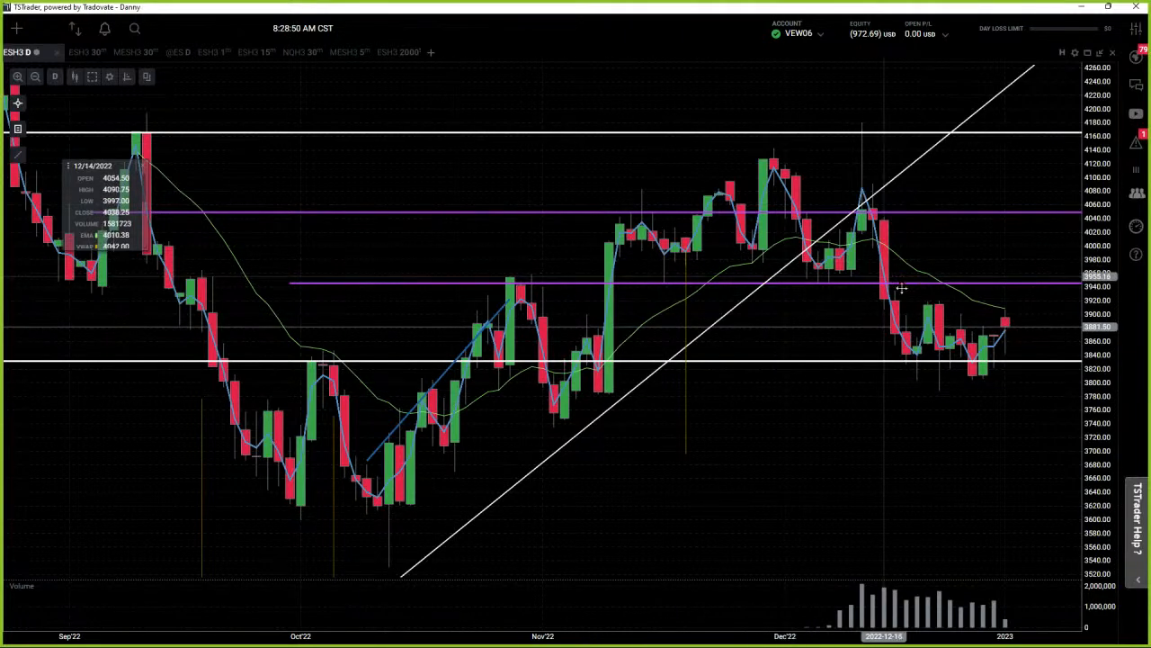
mouse_move(1006, 320)
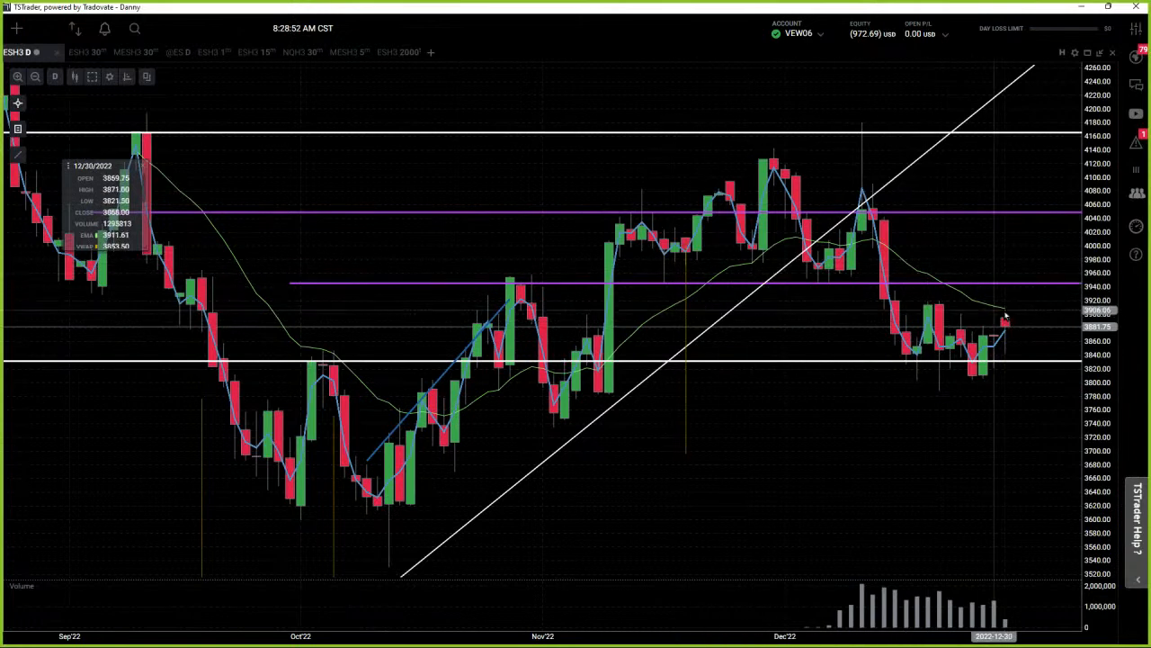
mouse_move(1004, 315)
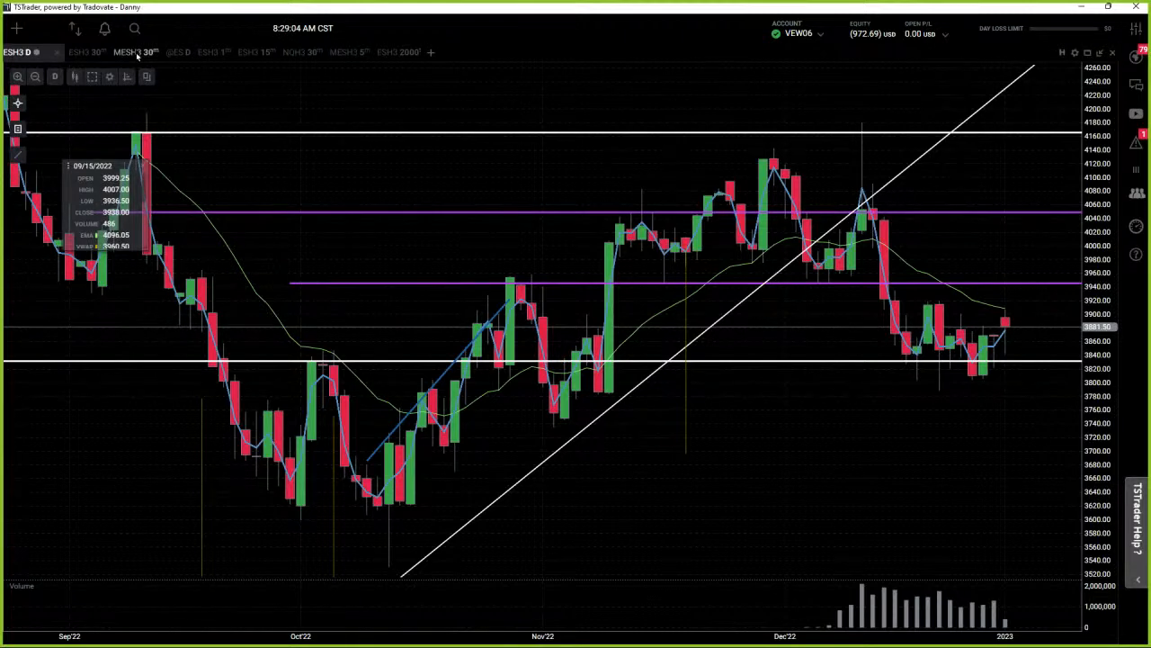
Switch to the MESH3 30-minute workspace with DOM, TPO profile and small ES one-minute chart.
click(108, 51)
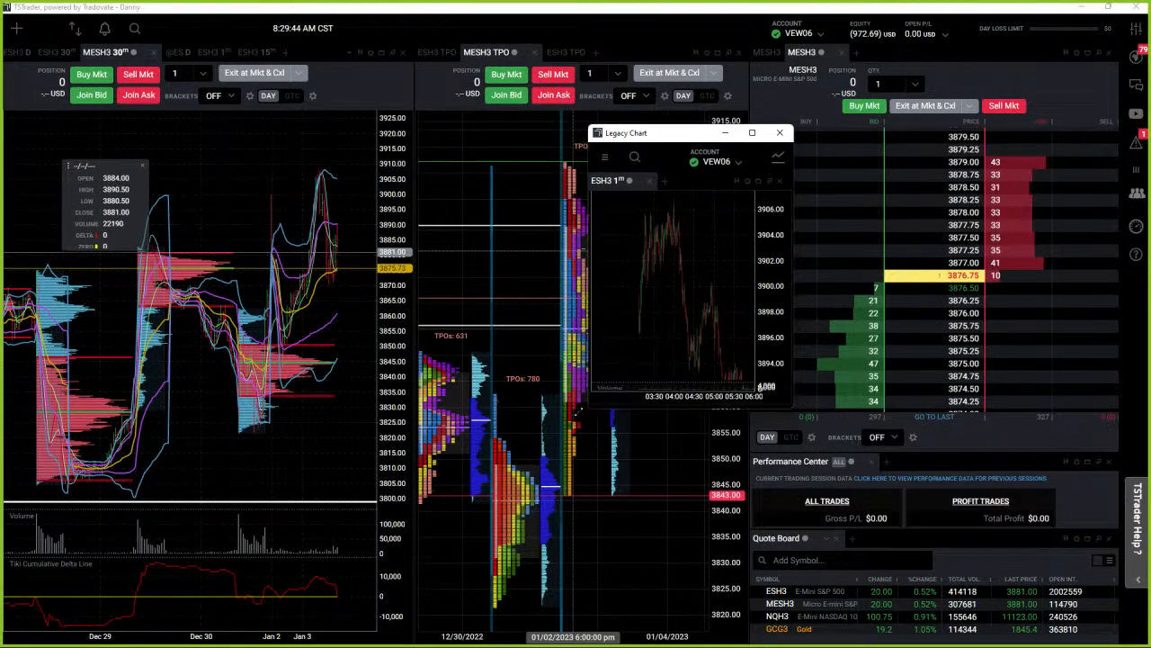
Enlarge and reposition the floating ESH3 one-minute Legacy Chart window over the workspace.
click(752, 133)
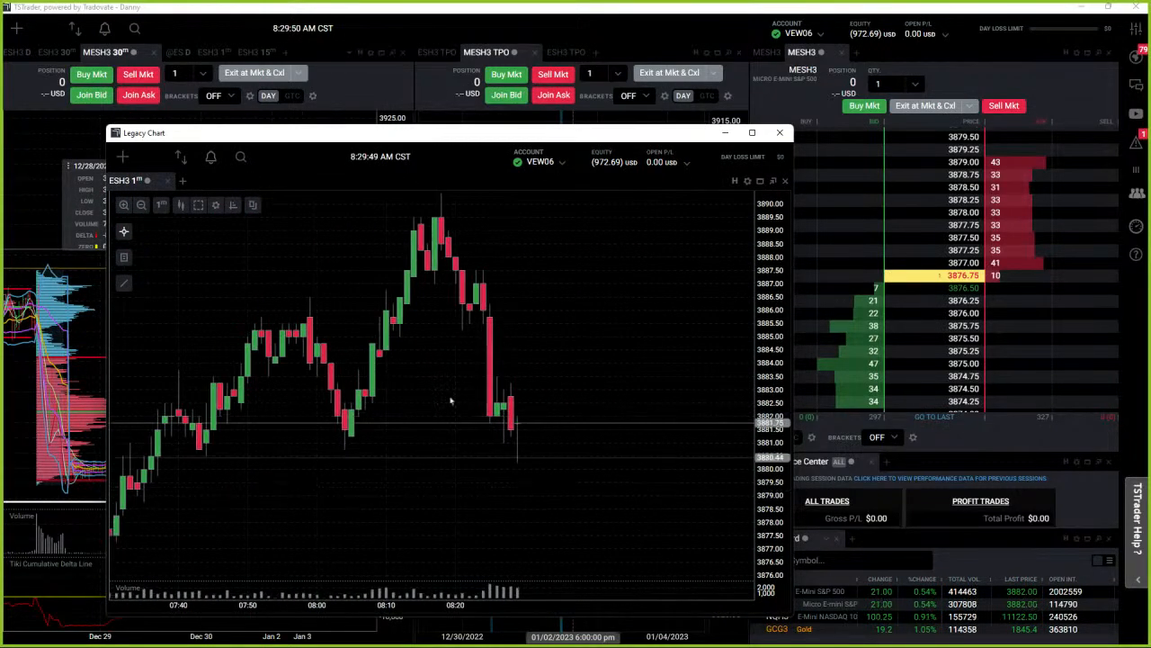
click(216, 205)
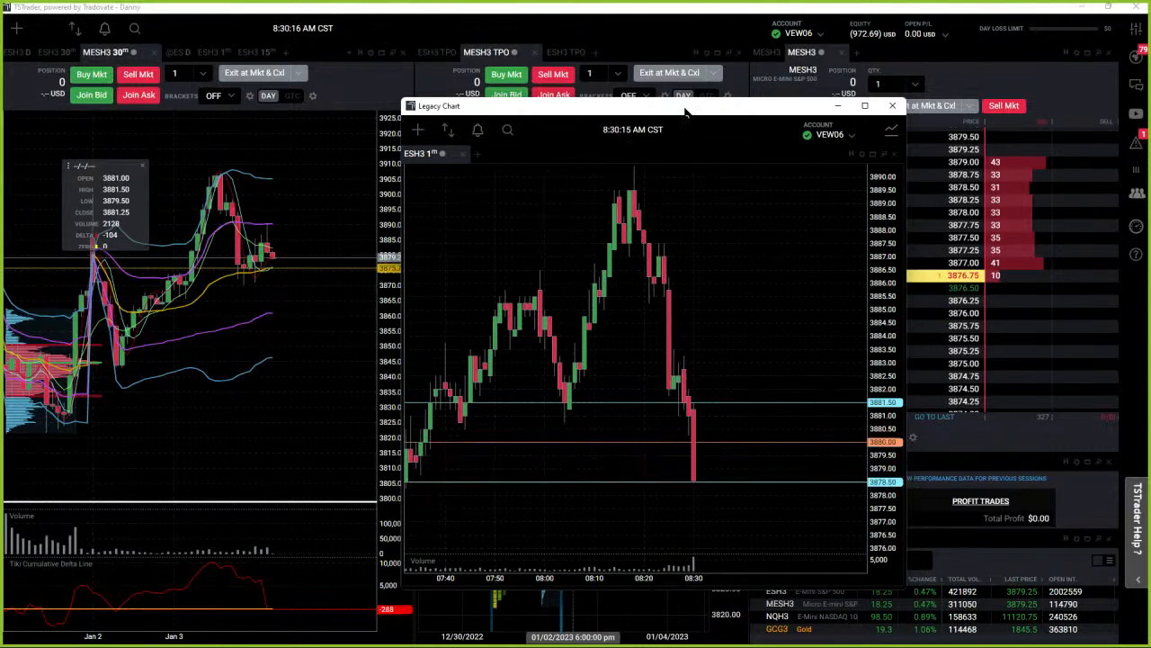
click(892, 104)
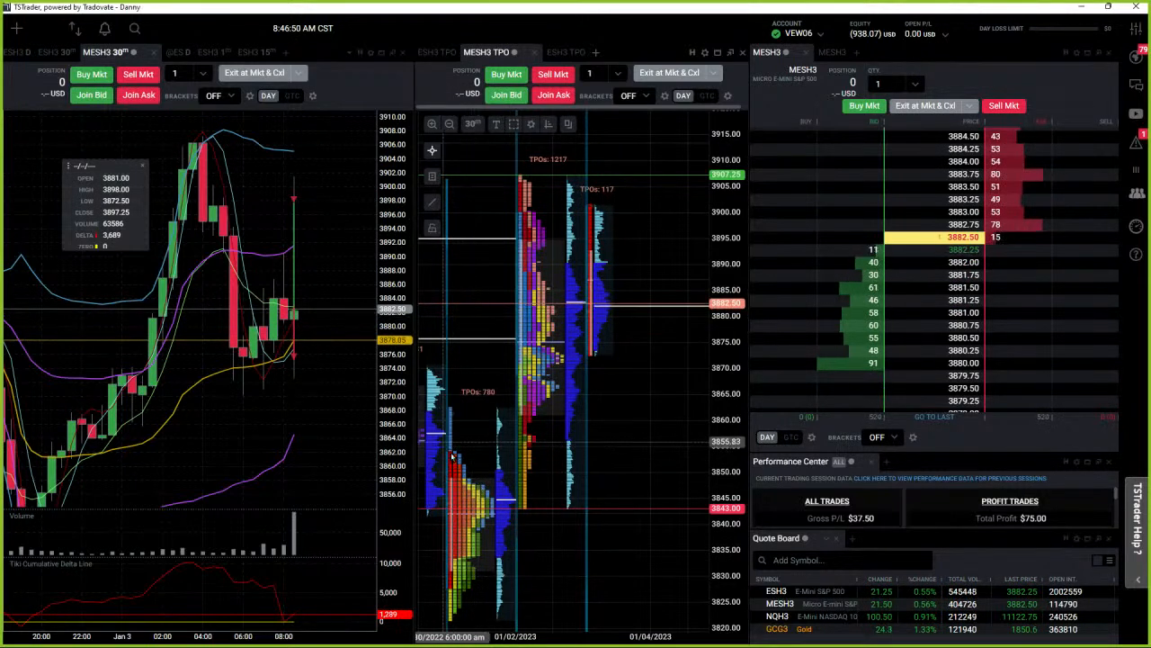
mouse_move(457, 460)
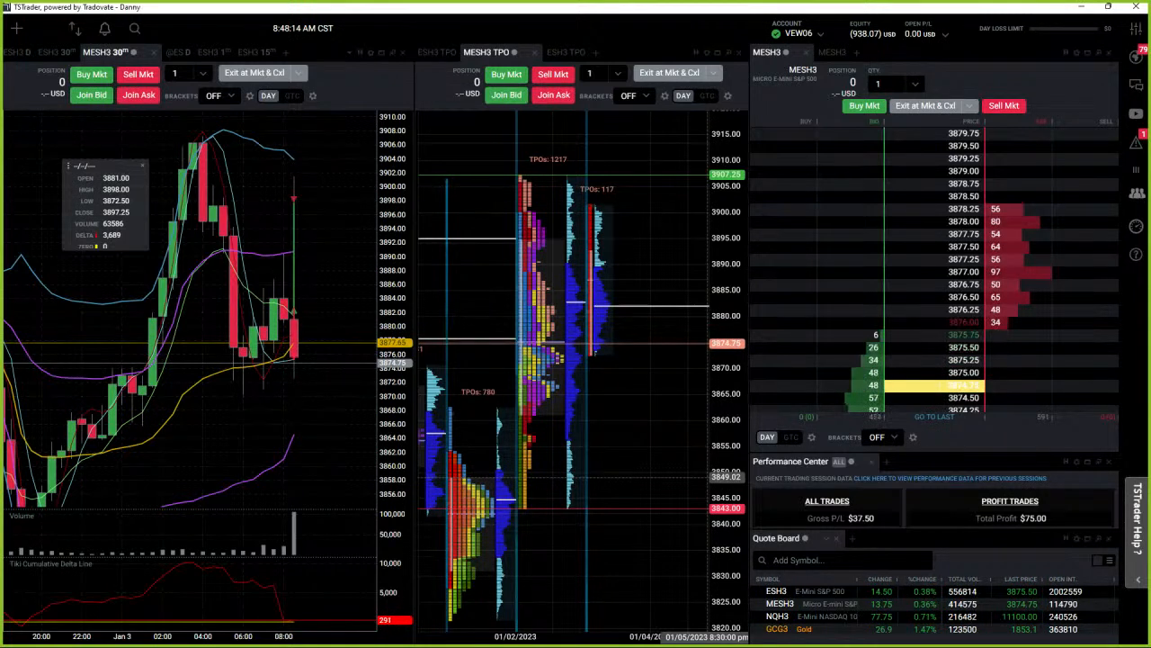
mouse_move(291, 441)
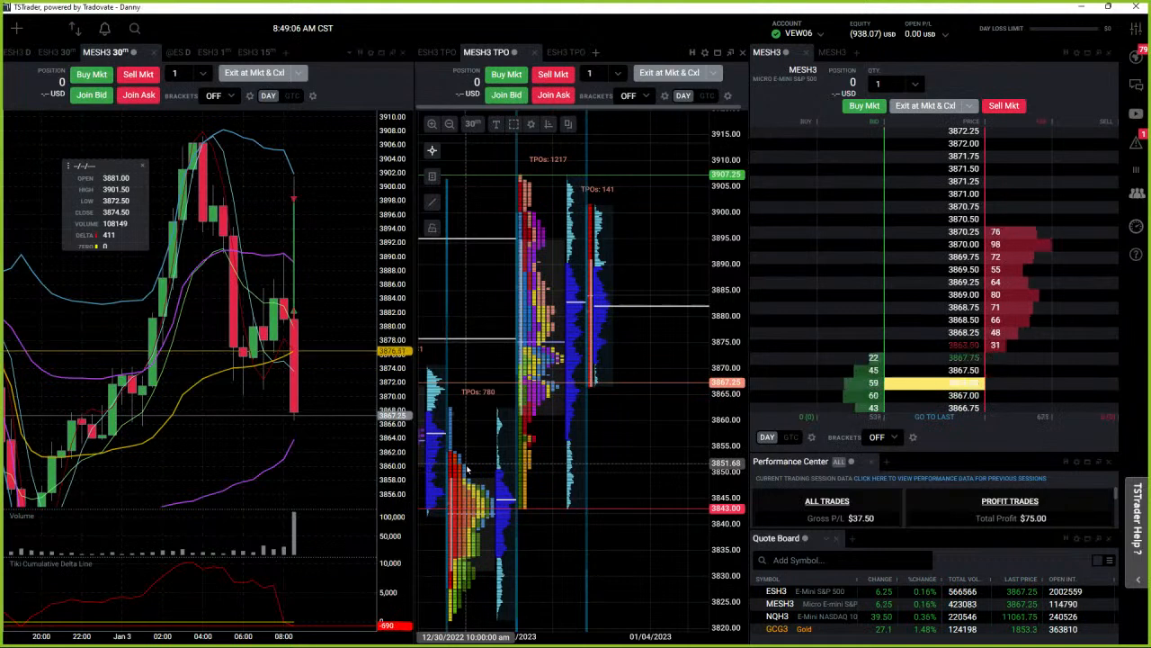
mouse_move(468, 471)
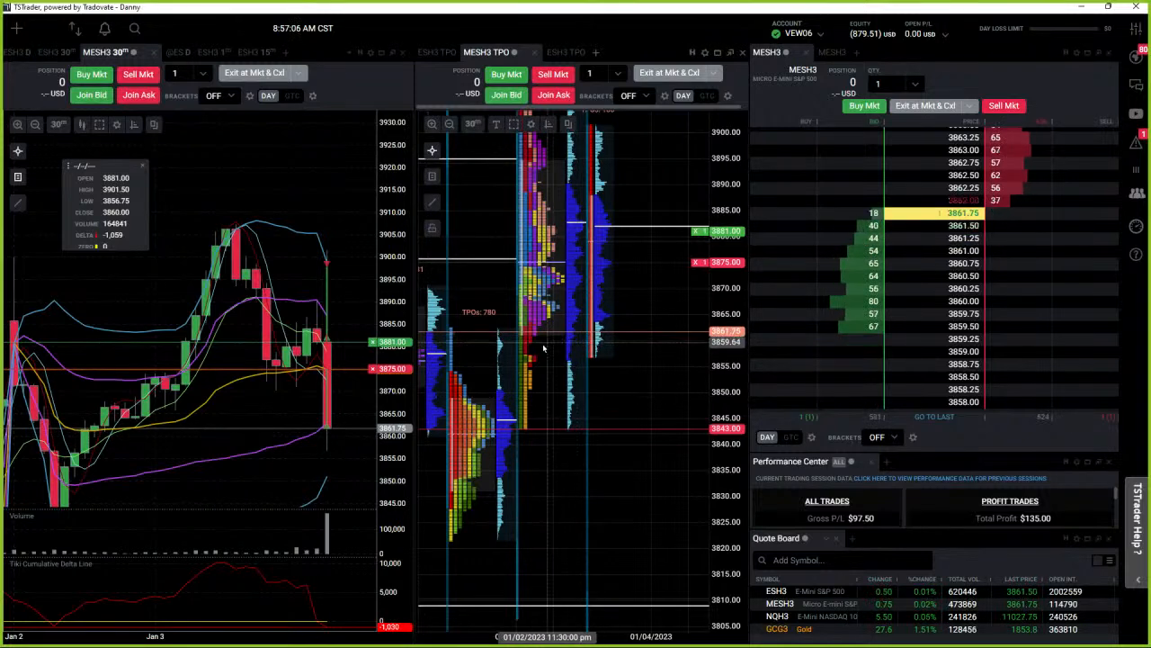
mouse_move(454, 338)
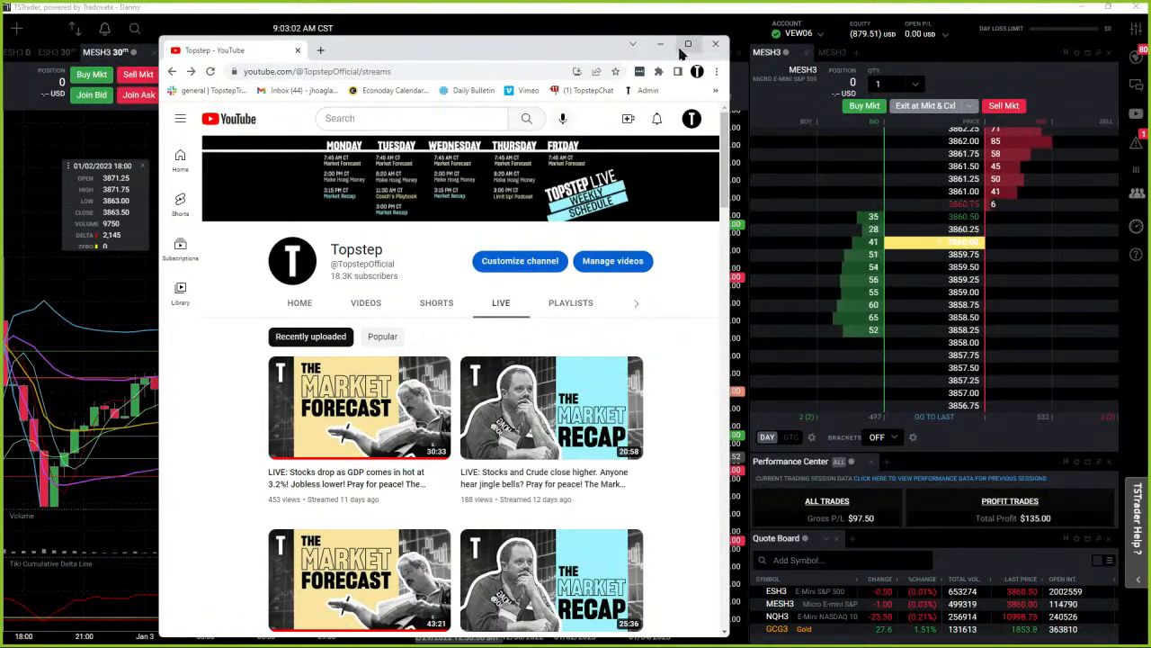
Bring the browser with the Topstep YouTube LIVE page over the trading workspace.
click(687, 44)
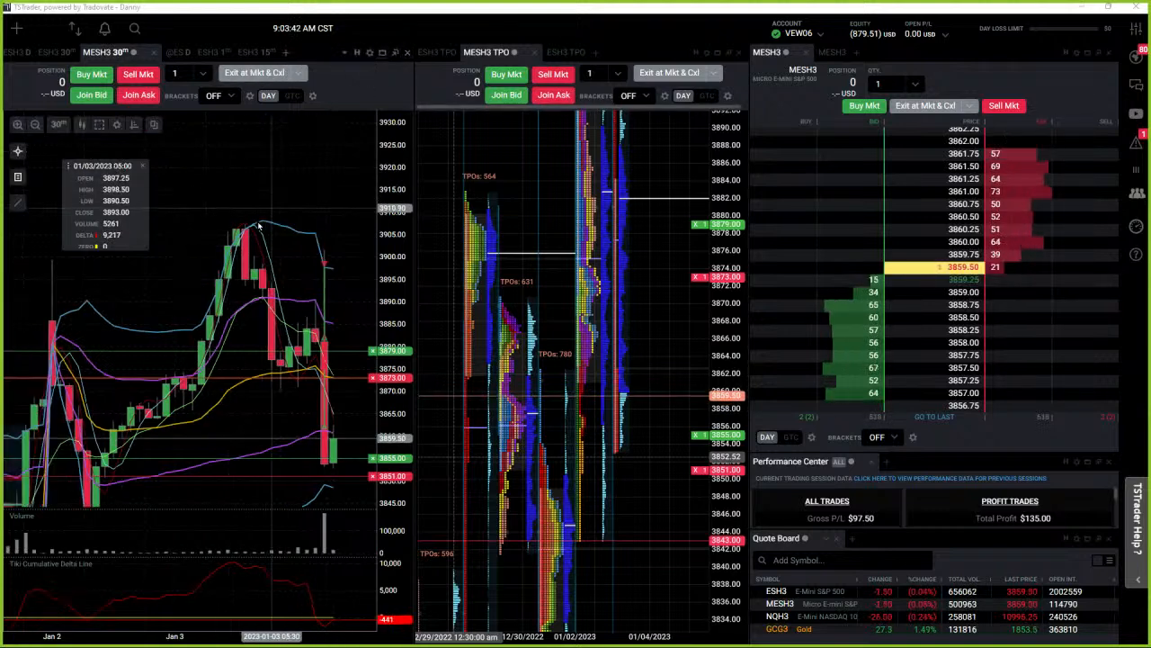
Maximize the MESH3 30-minute chart panel to fill the whole window.
click(394, 50)
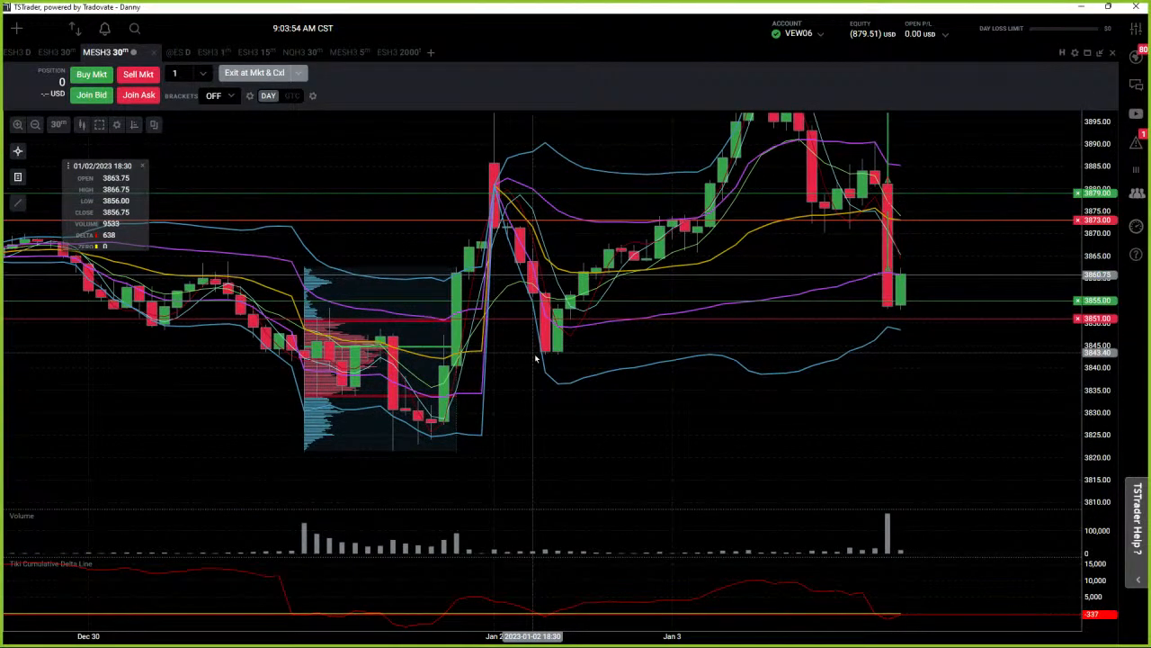
mouse_move(495, 171)
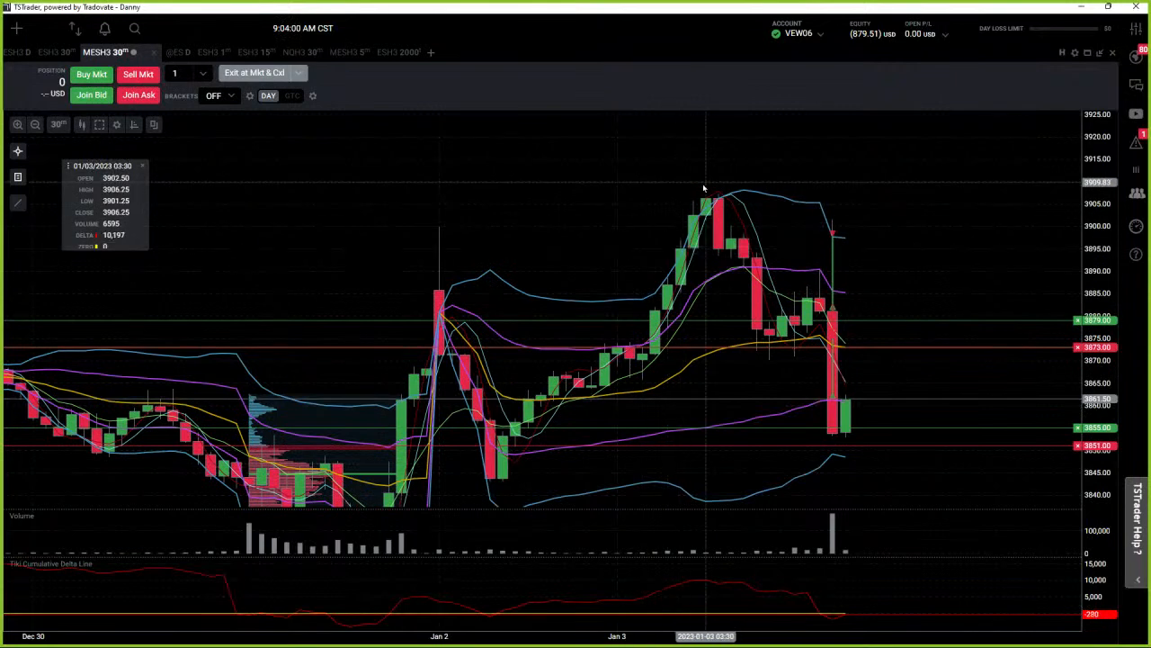
mouse_move(837, 323)
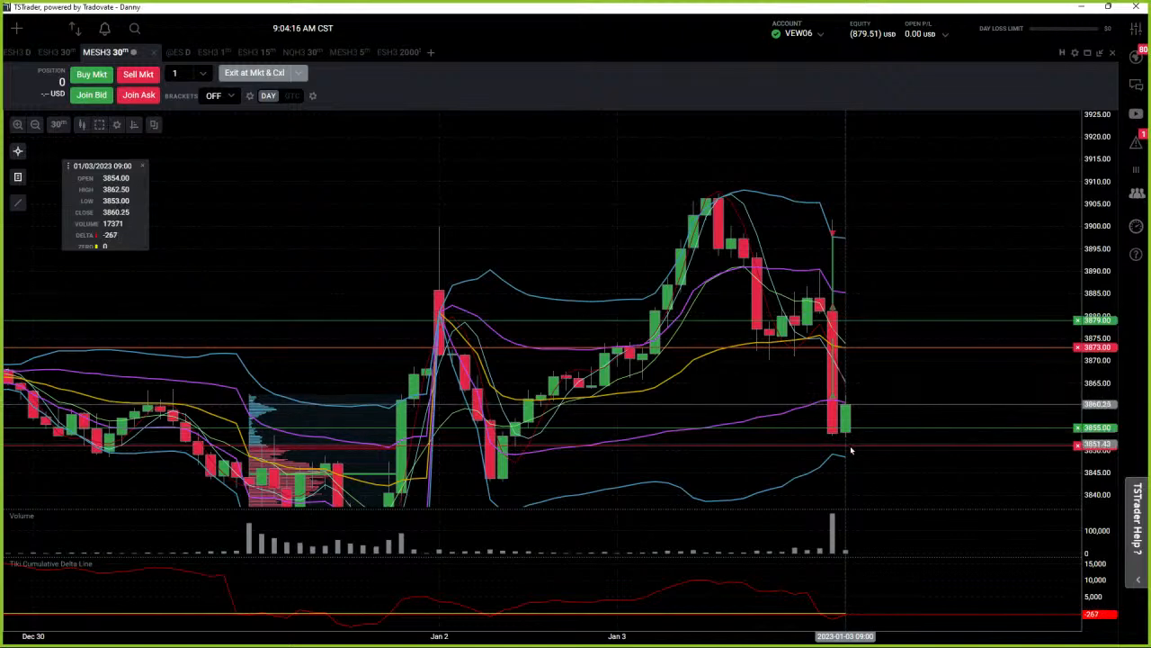
mouse_move(852, 454)
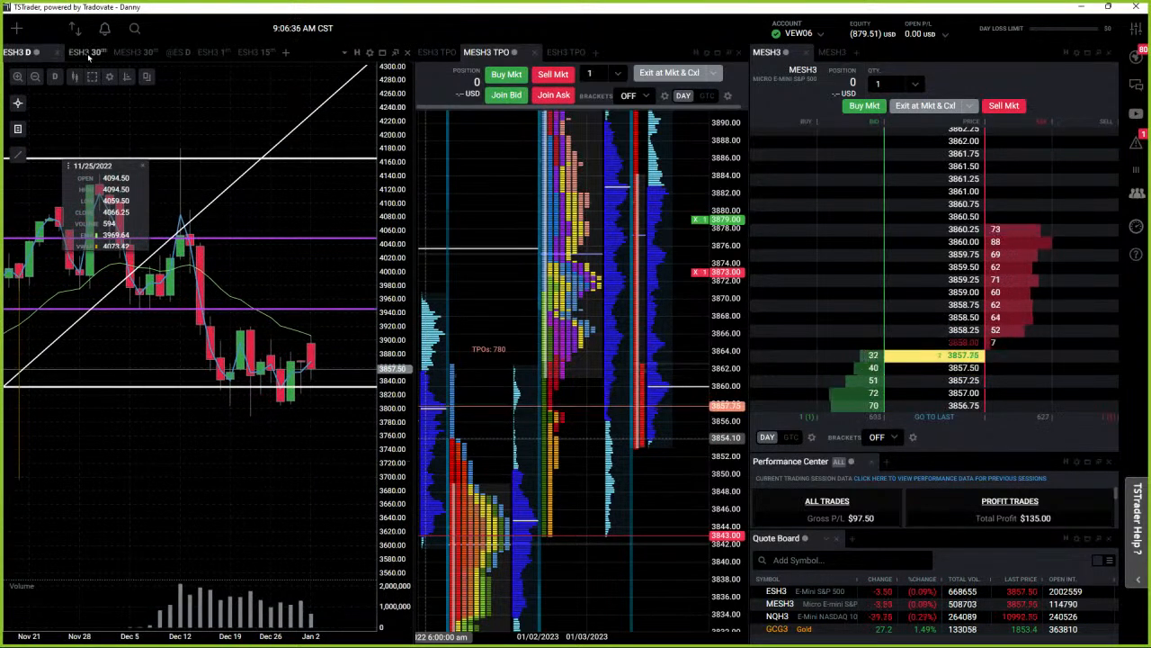
click(86, 51)
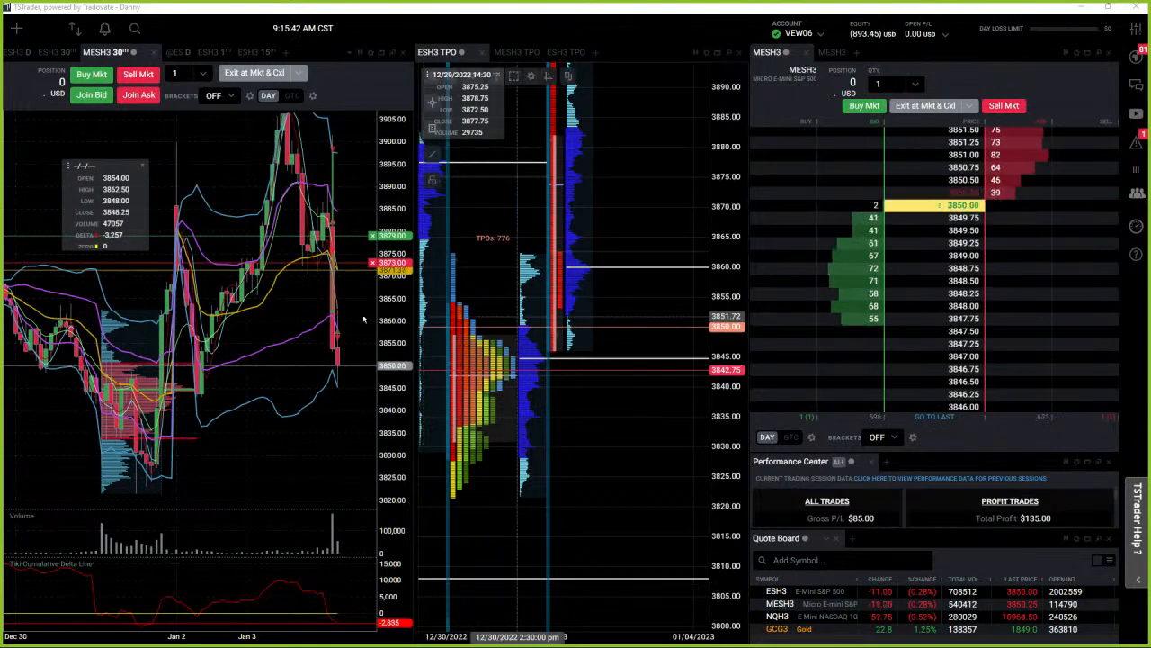
Change the left 30-minute chart's symbol from MESH3 to ESH3.
click(56, 51)
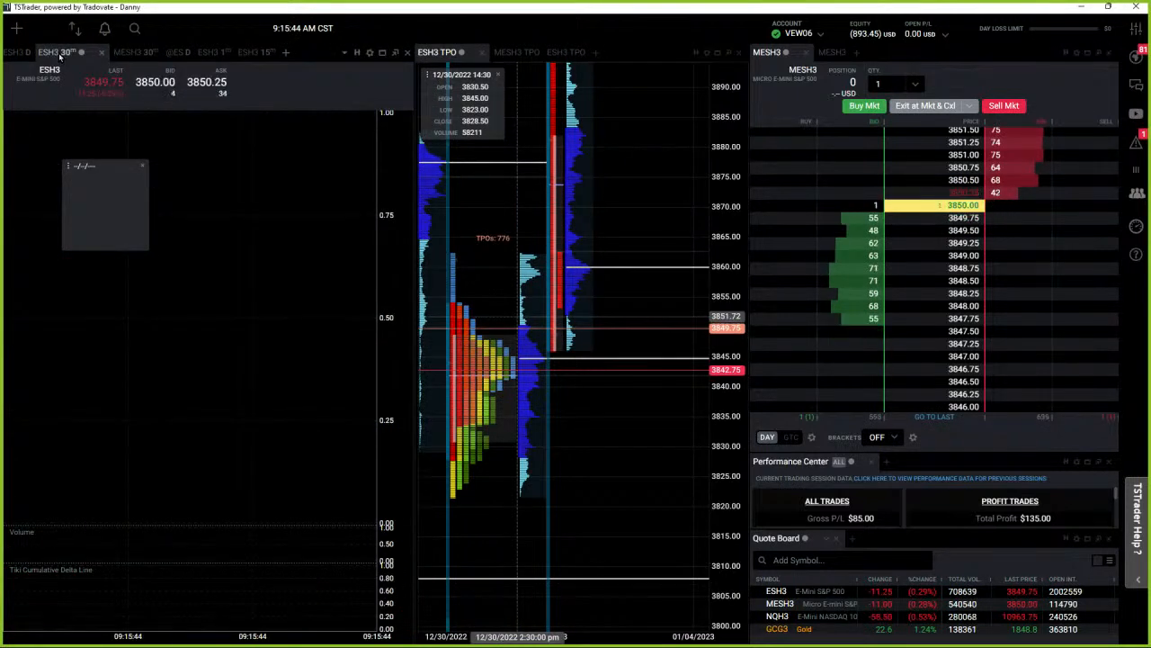
click(56, 50)
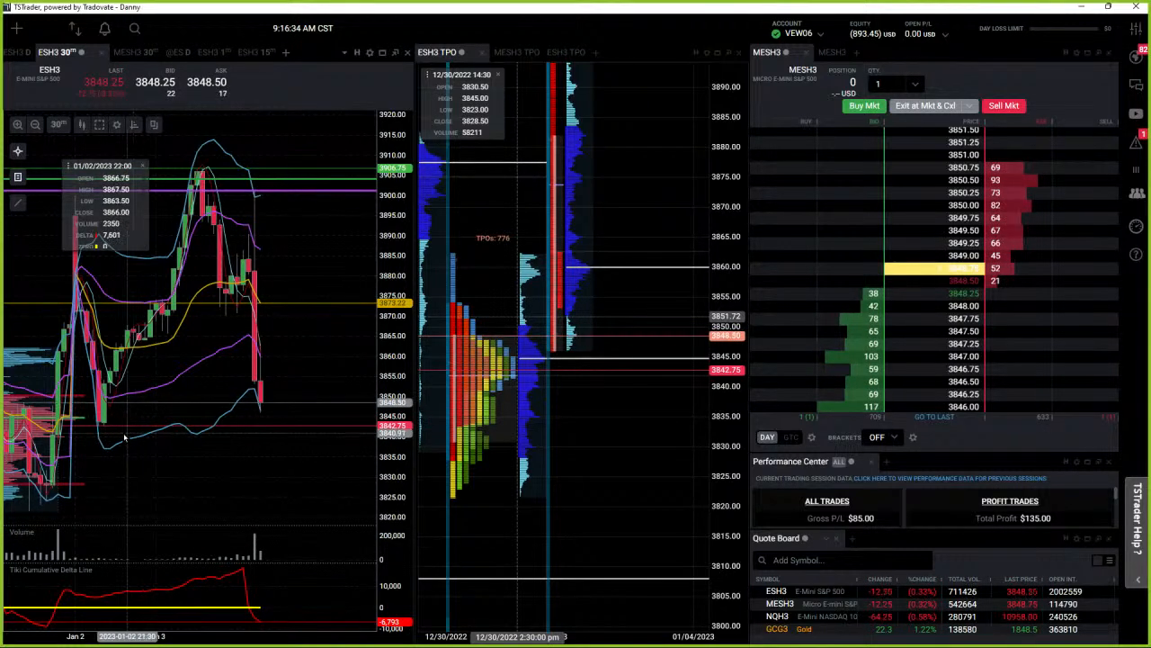
mouse_move(104, 430)
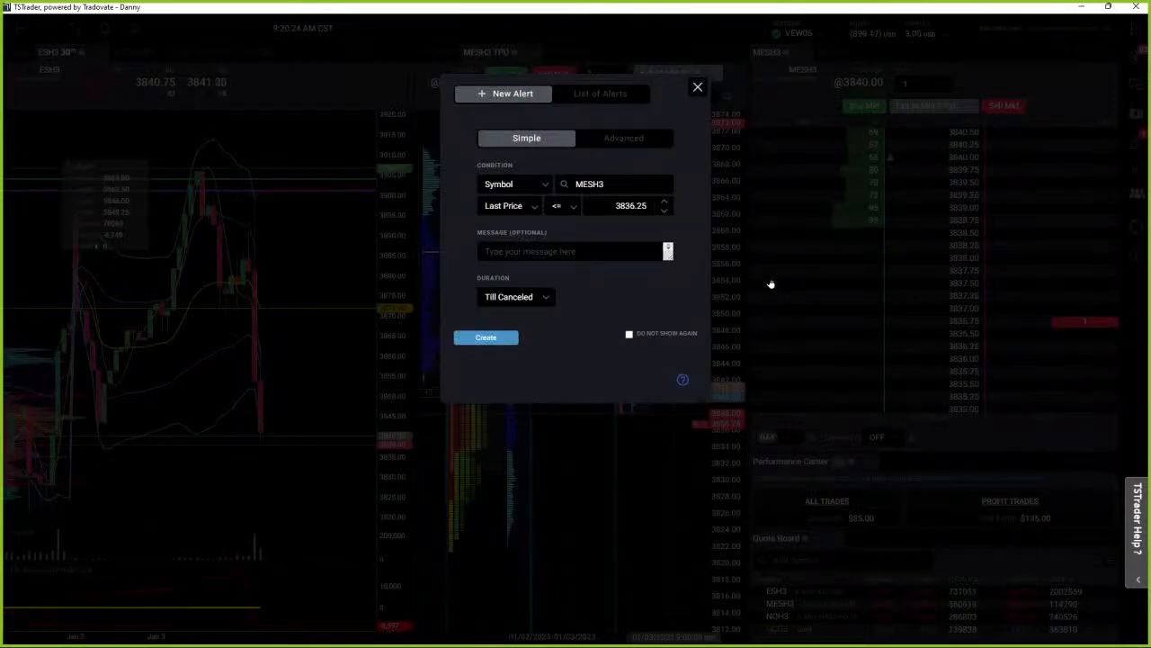
Finish the MESH3 Last Price alert at 3836.25 and return to the MES long at 3840.00.
click(698, 87)
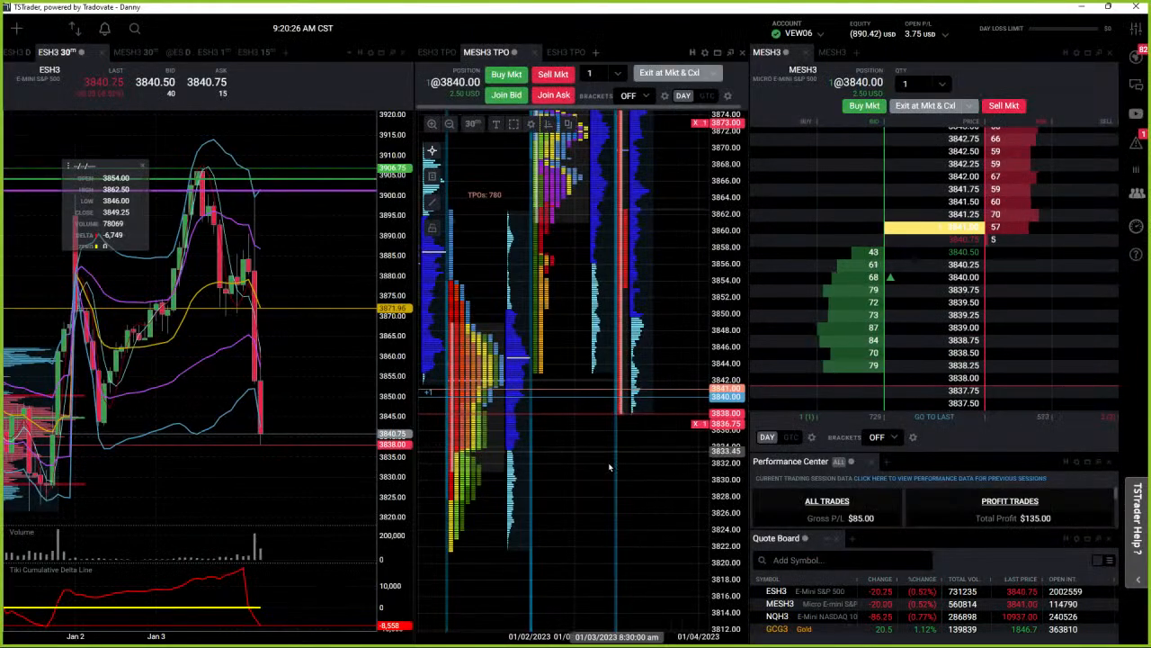